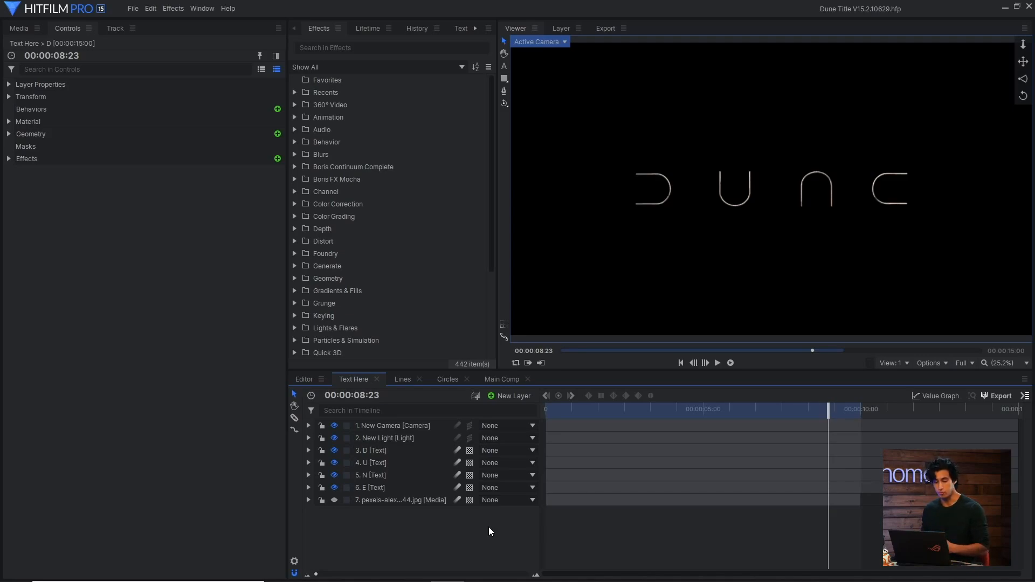
mouse_move(481, 528)
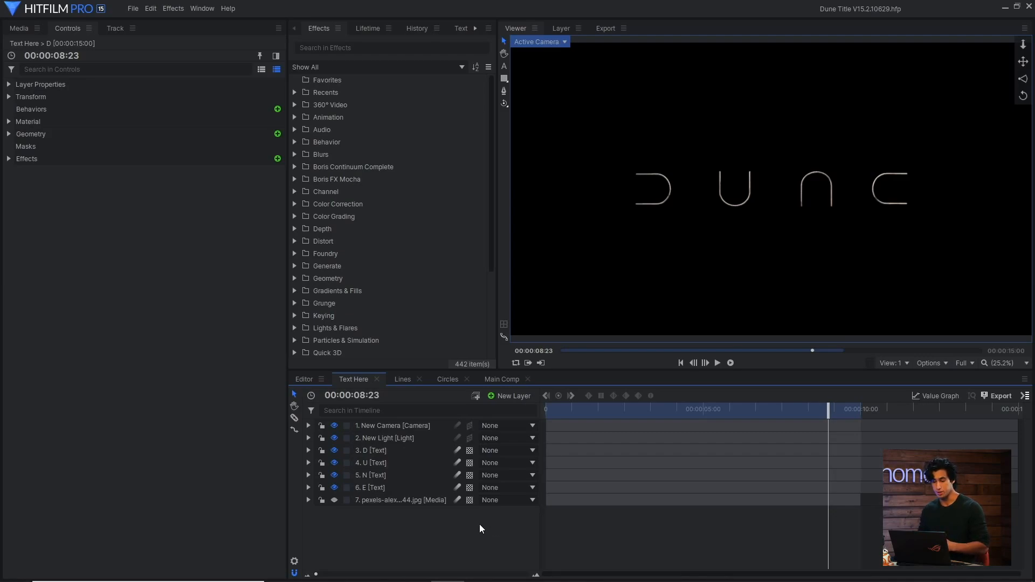
Reveal the D letter's 30 px front-and-back bevel and keyframed Y rotation, then collapse its timeline properties.
click(402, 463)
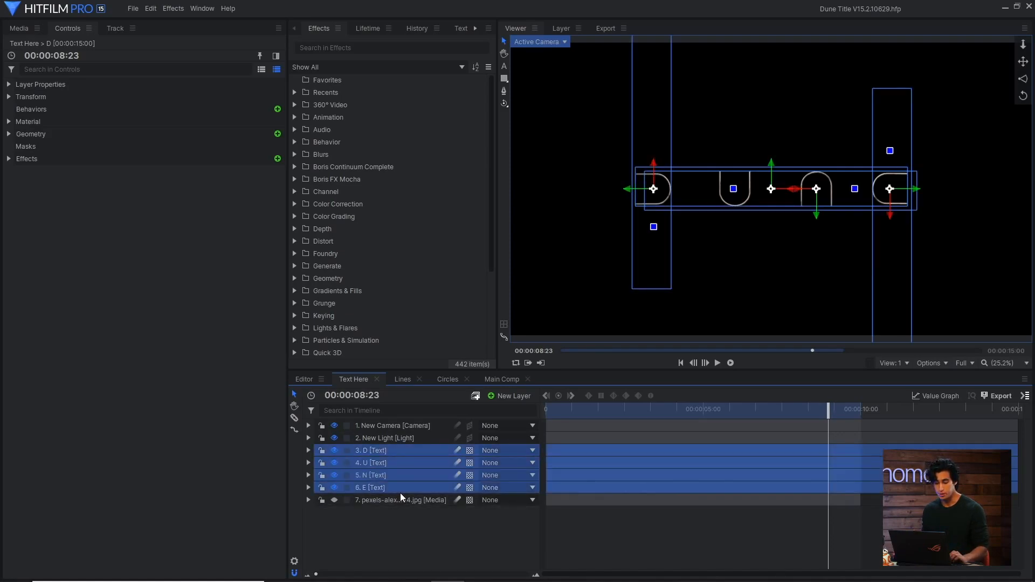
click(10, 134)
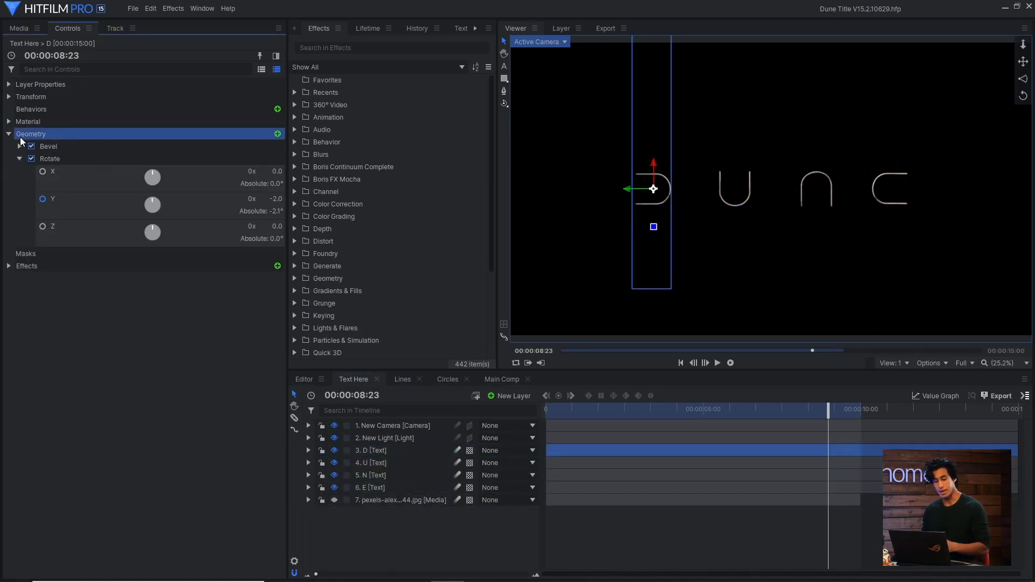
click(20, 146)
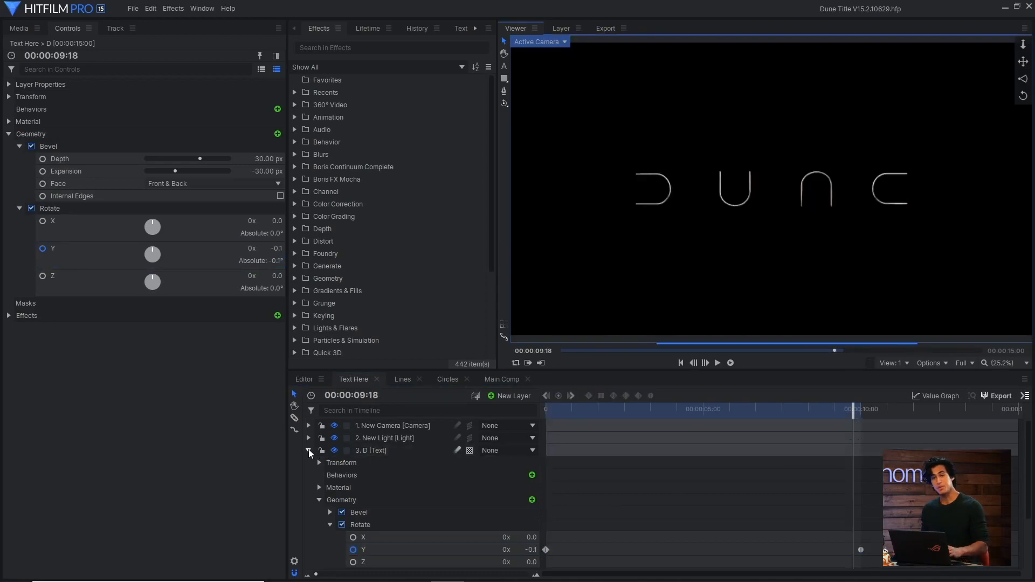
click(309, 451)
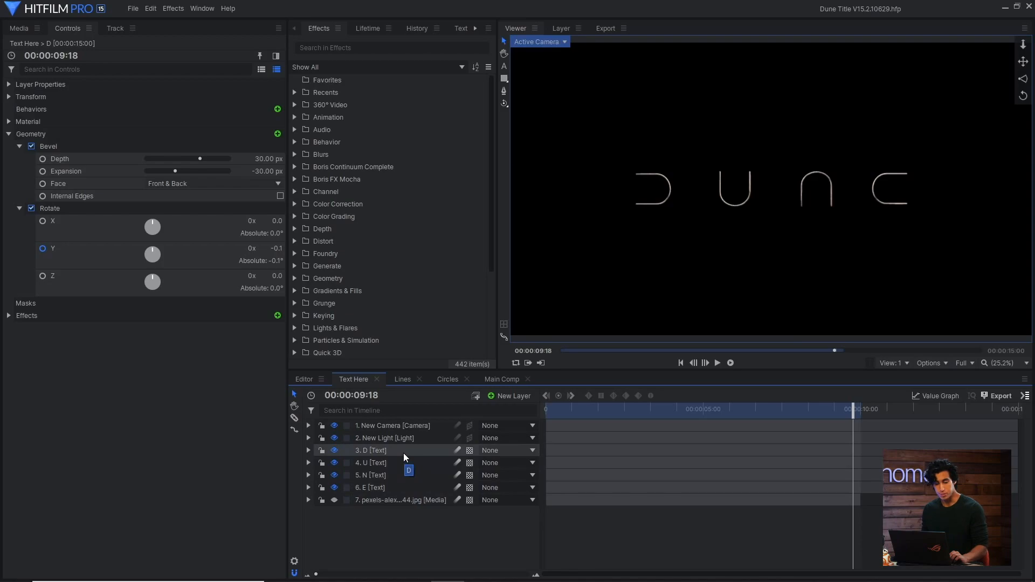
Show the D letter's material using the pexels photo layer as environment map, then select the scene's light layer.
click(370, 450)
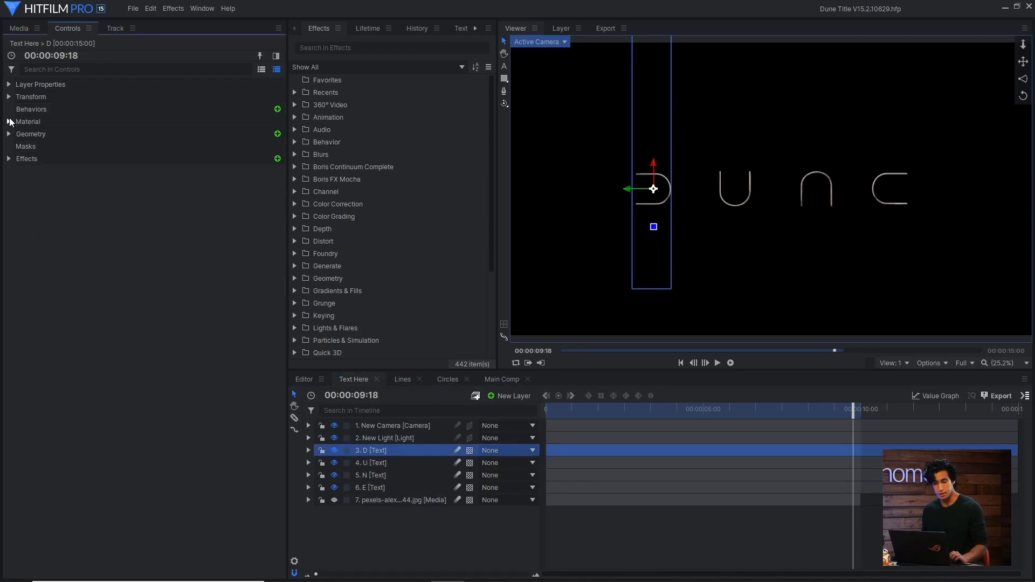
click(10, 121)
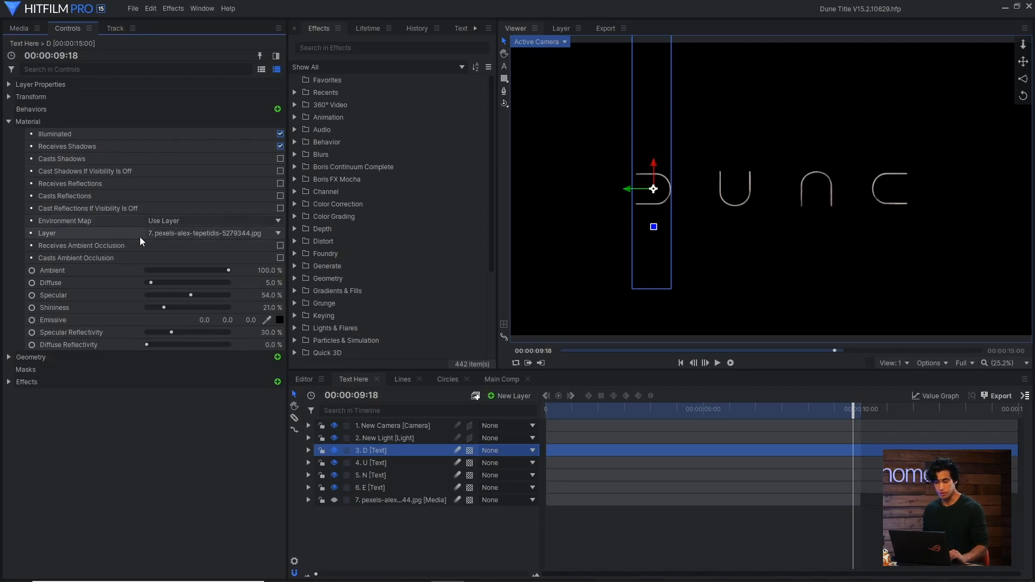
mouse_move(236, 239)
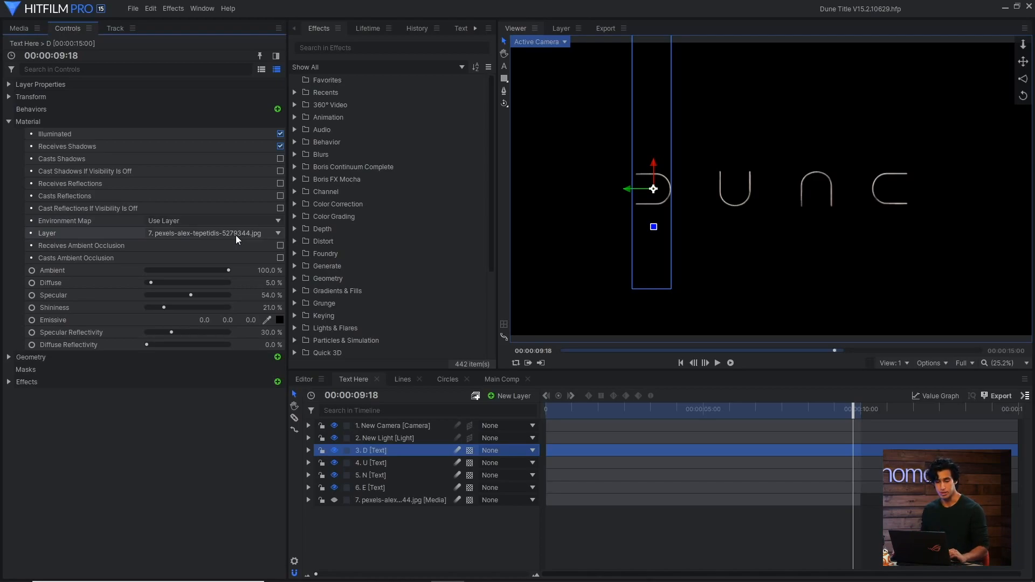
click(384, 438)
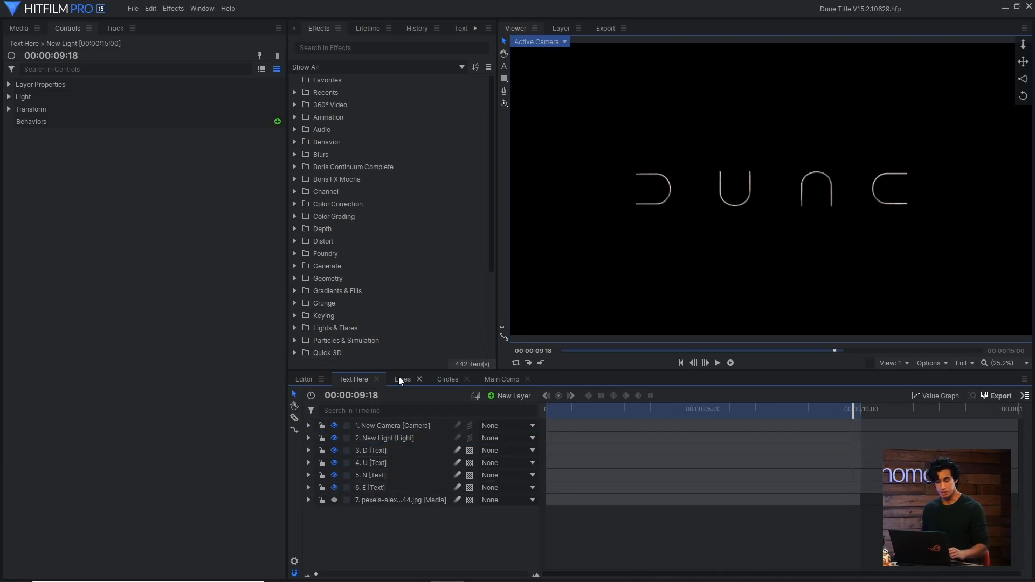
In the Lines comp, advance Neon Path Evolution a full turn, then switch to the Circles composite holding New Plane 1.
click(402, 378)
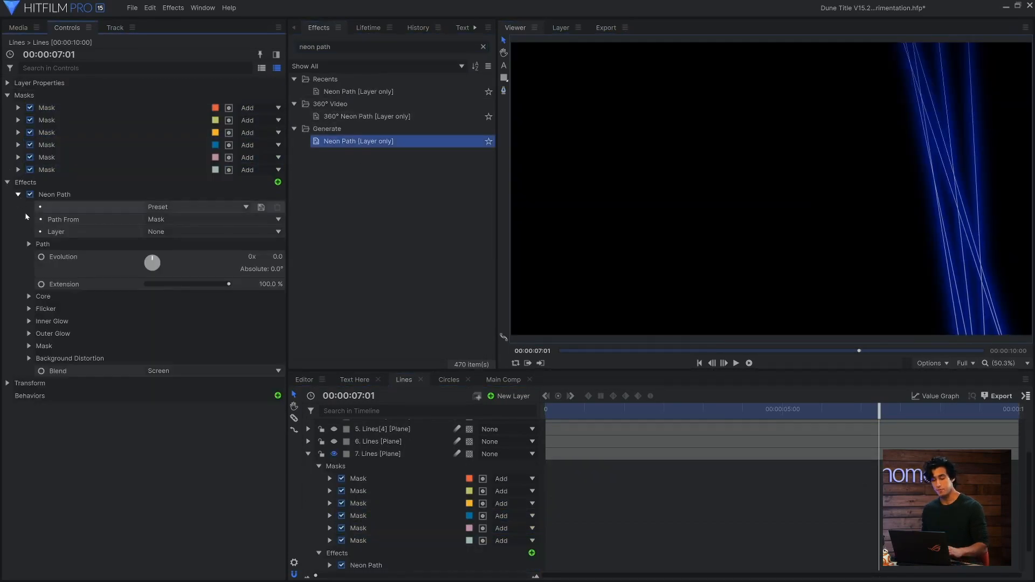
click(28, 322)
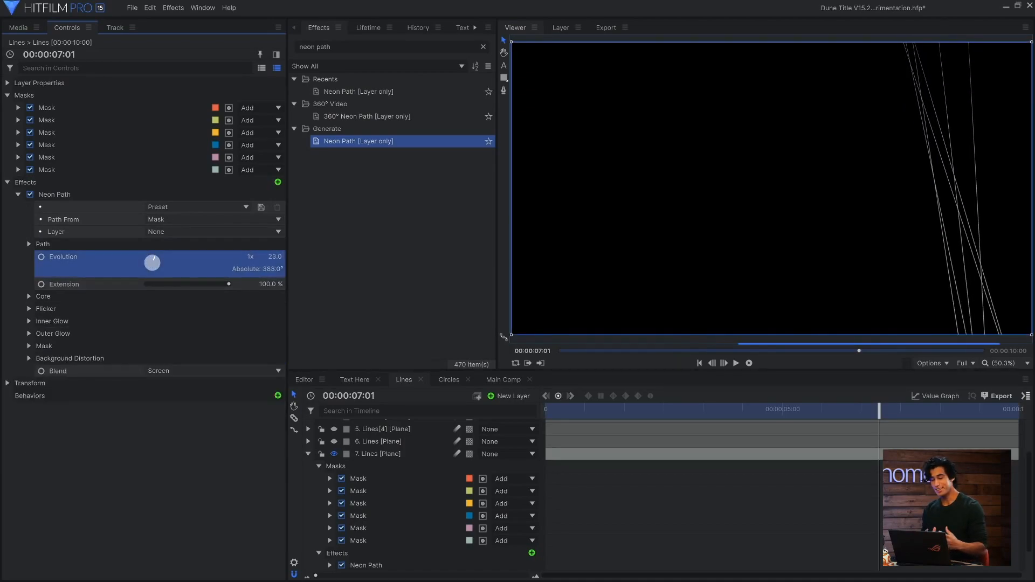
drag(152, 262, 162, 258)
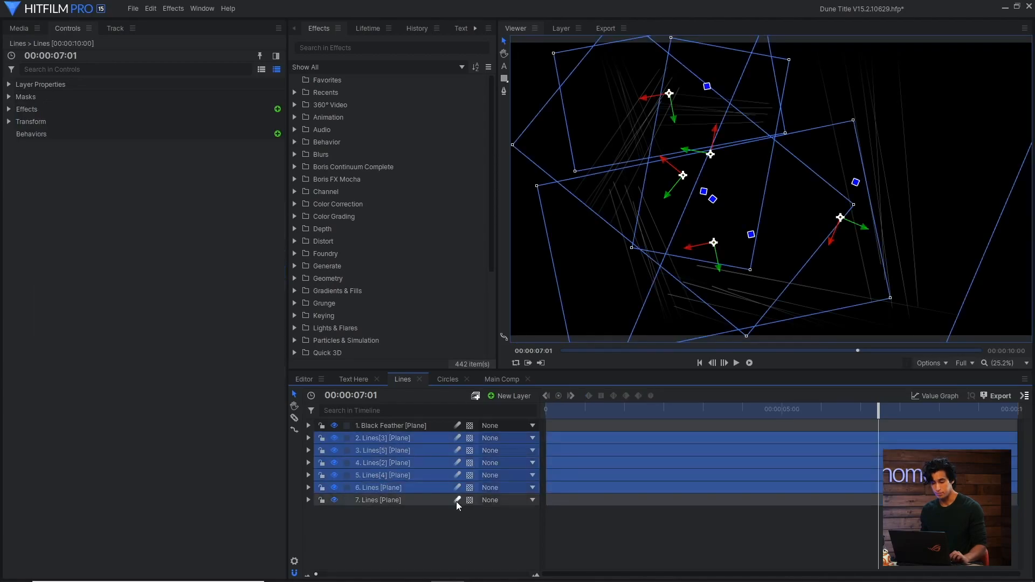
right_click(376, 487)
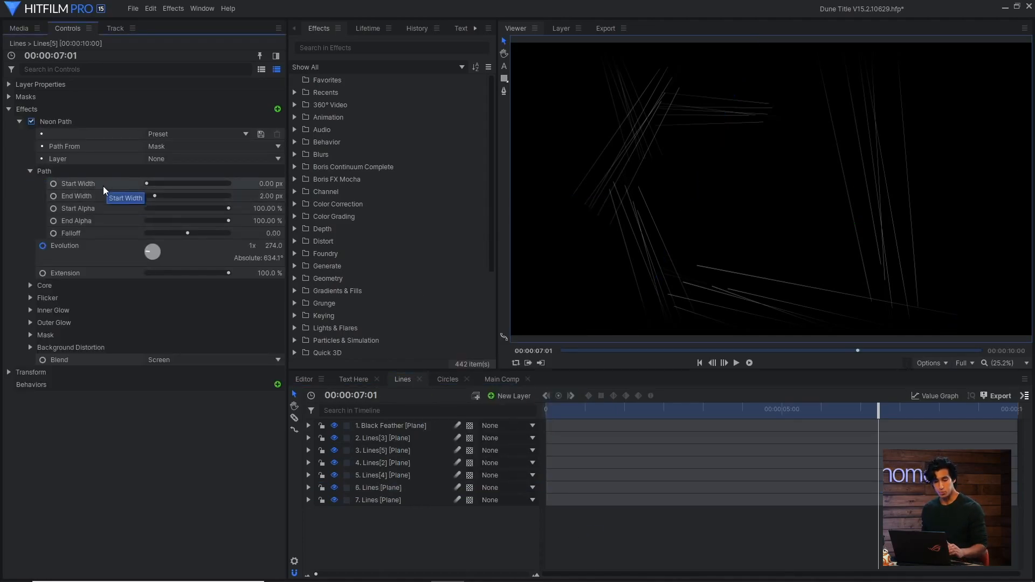
mouse_move(103, 199)
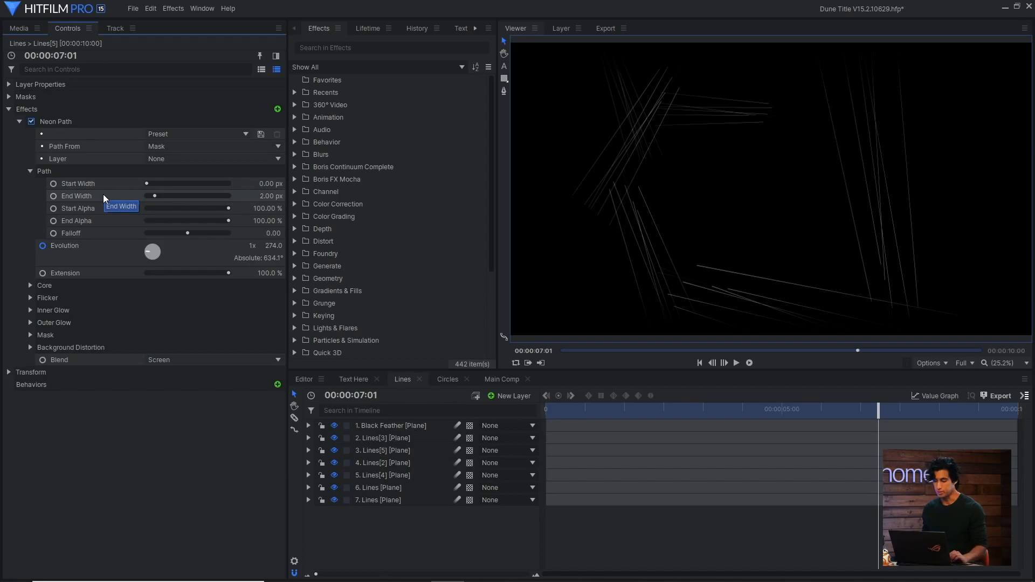
click(19, 28)
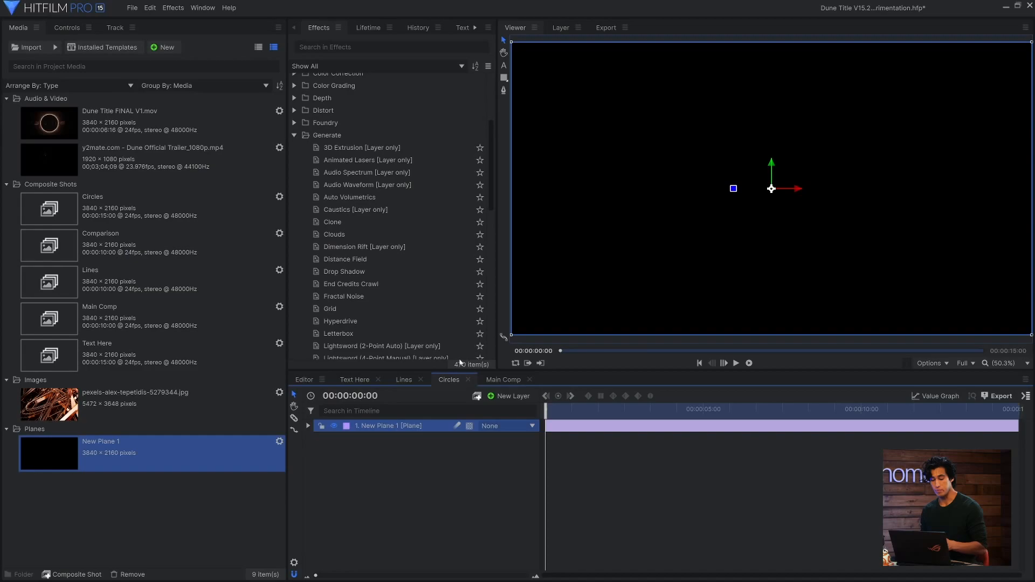
Apply Audio Spectrum to New Plane 1 and add the Dune trailer clip to the Circles timeline.
click(367, 173)
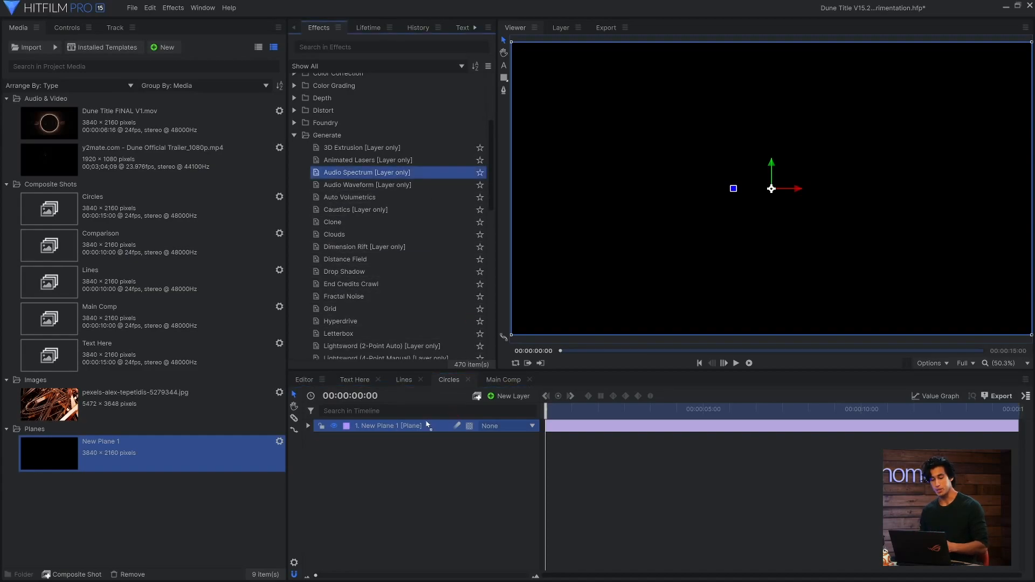
click(307, 424)
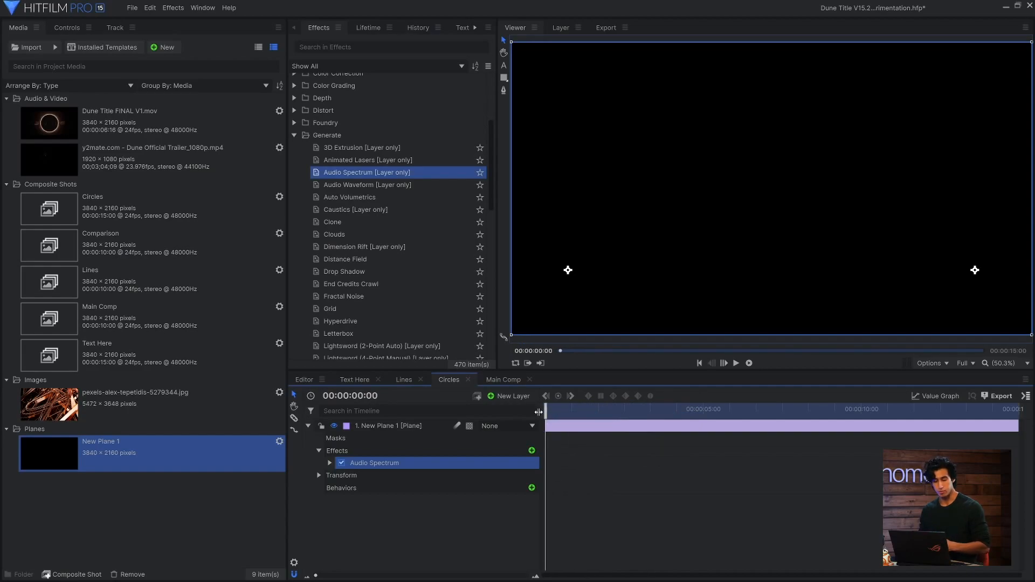
click(152, 157)
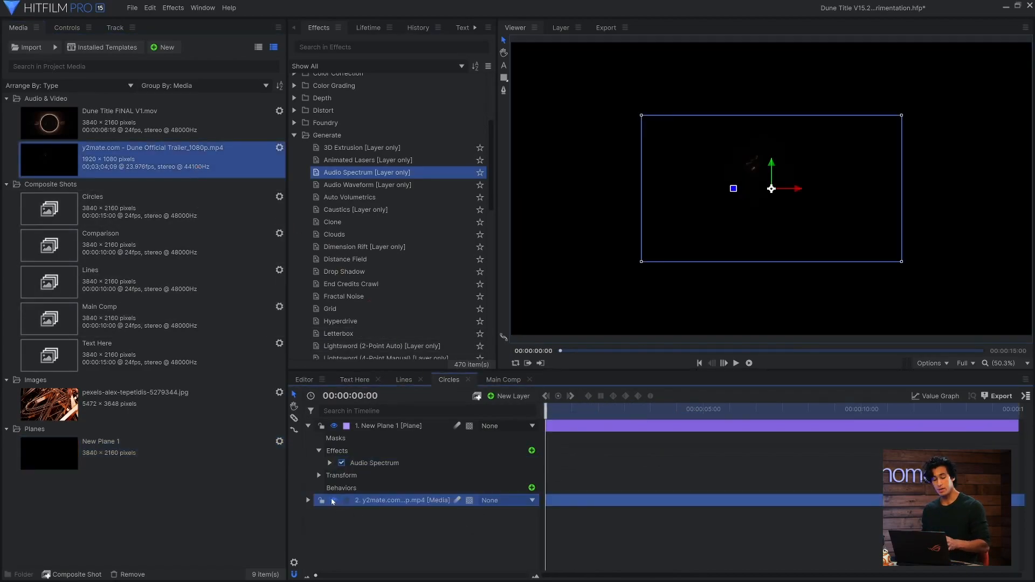
Drive the spectrum from the trailer clip's audio and scrub to preview the reacting bars (1920).
click(374, 462)
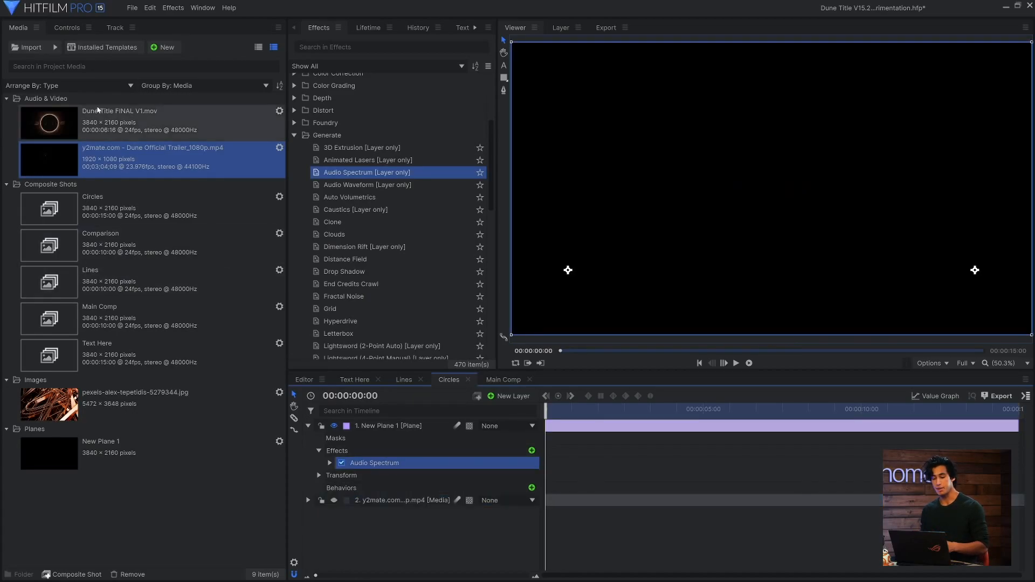
click(67, 27)
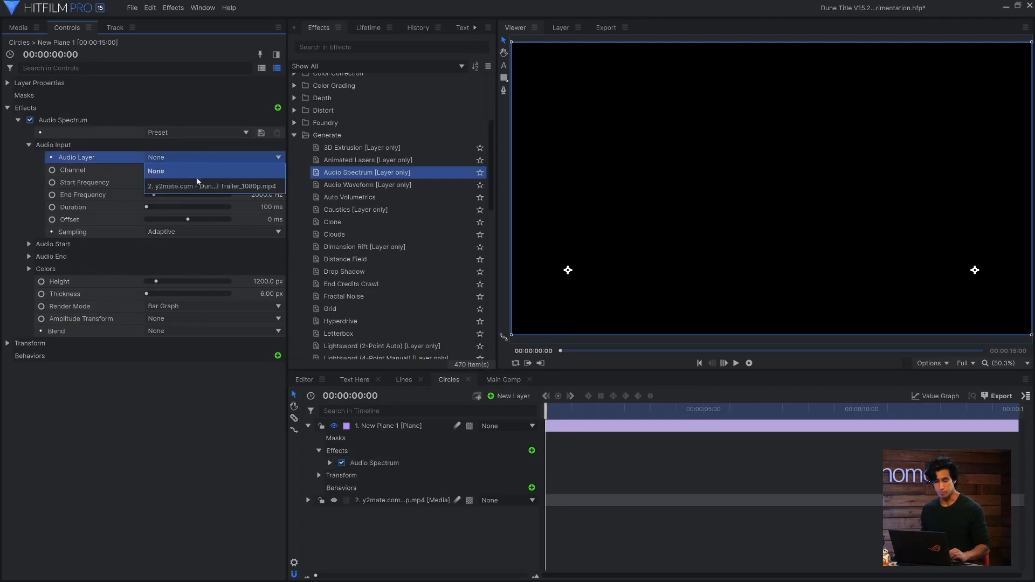
click(212, 185)
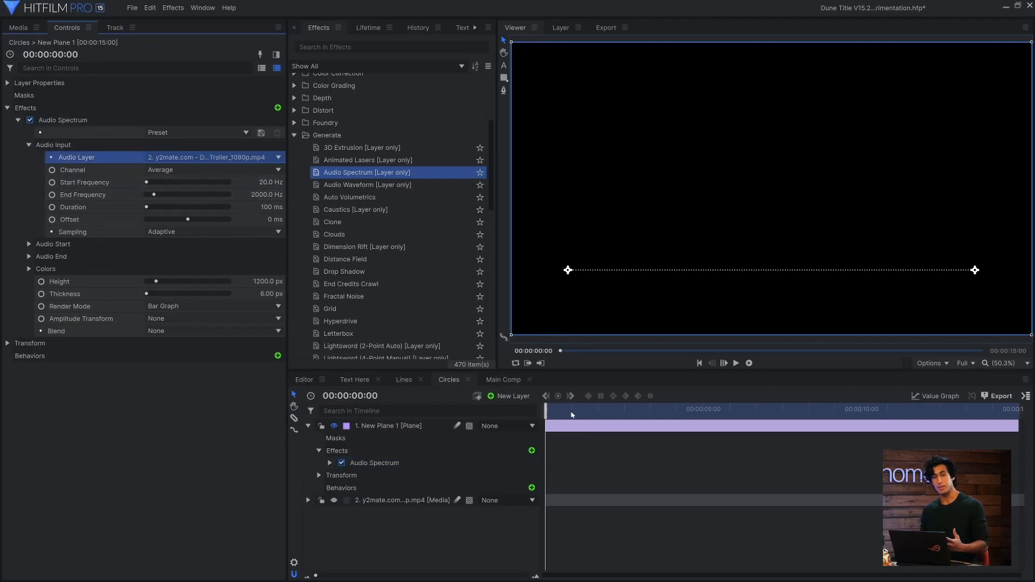
drag(560, 409, 946, 416)
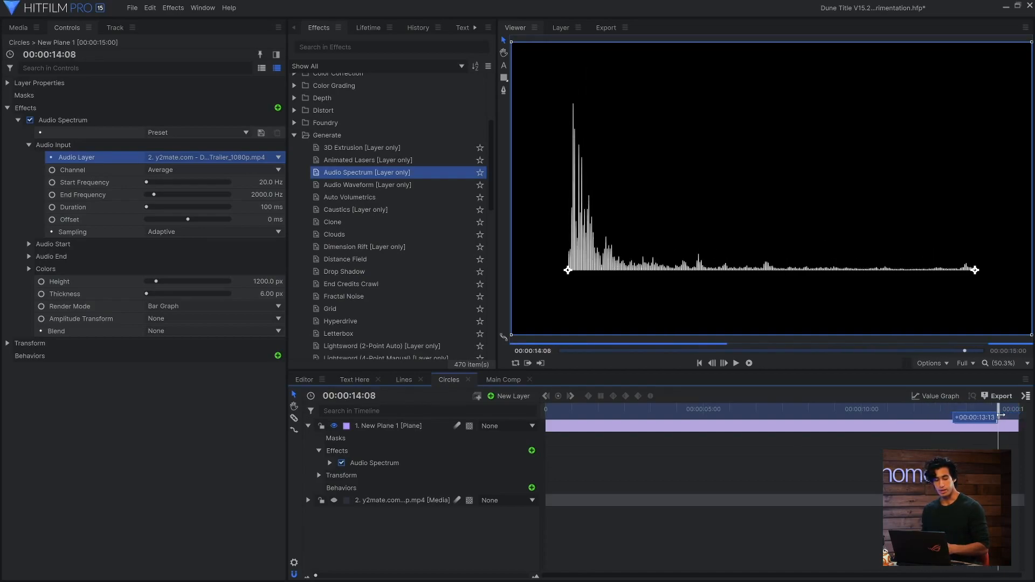
drag(998, 410, 983, 410)
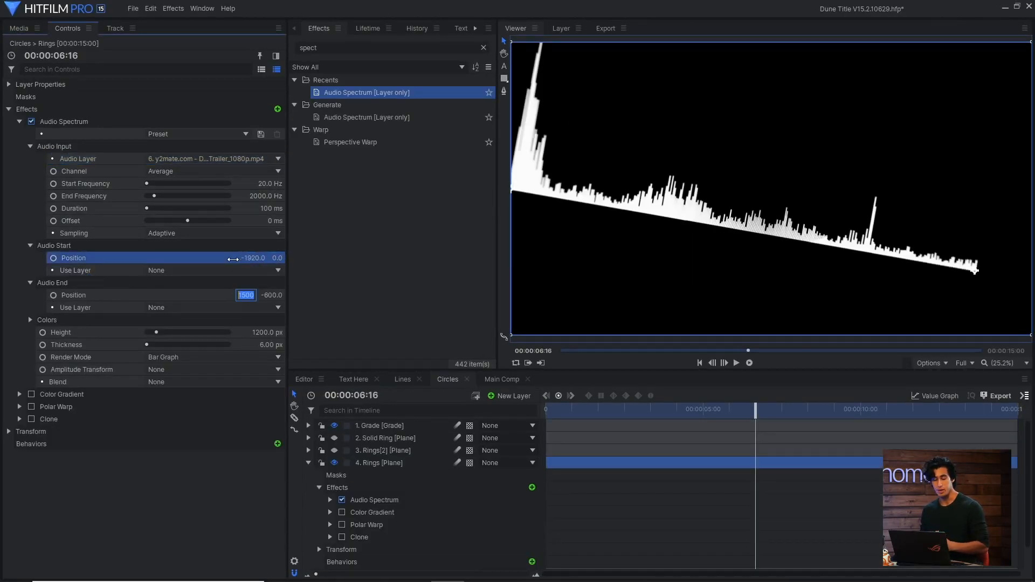
text(1920)
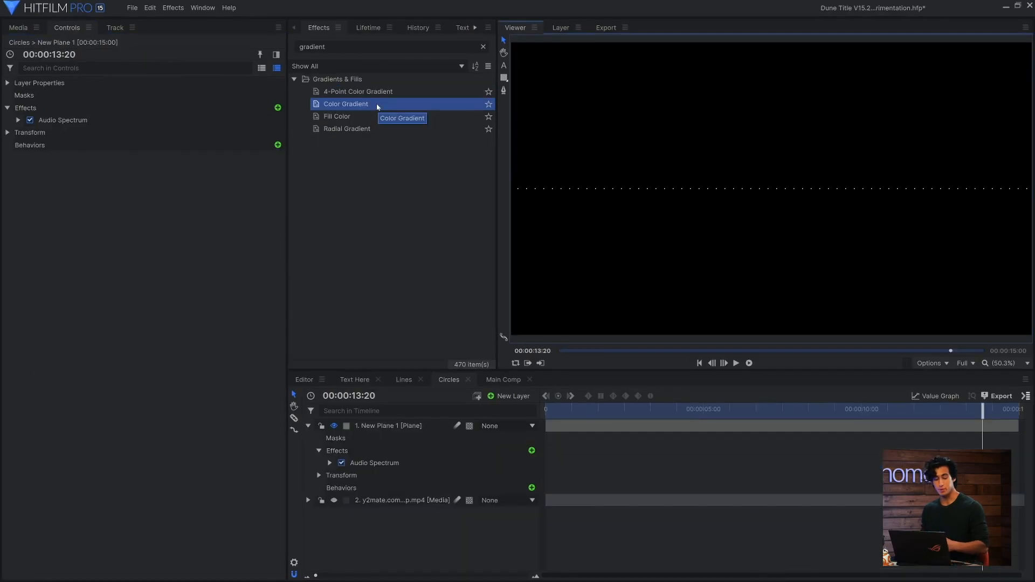
Add a black-to-white Color Gradient to New Plane 1 with Blend set to Multiply.
double_click(345, 103)
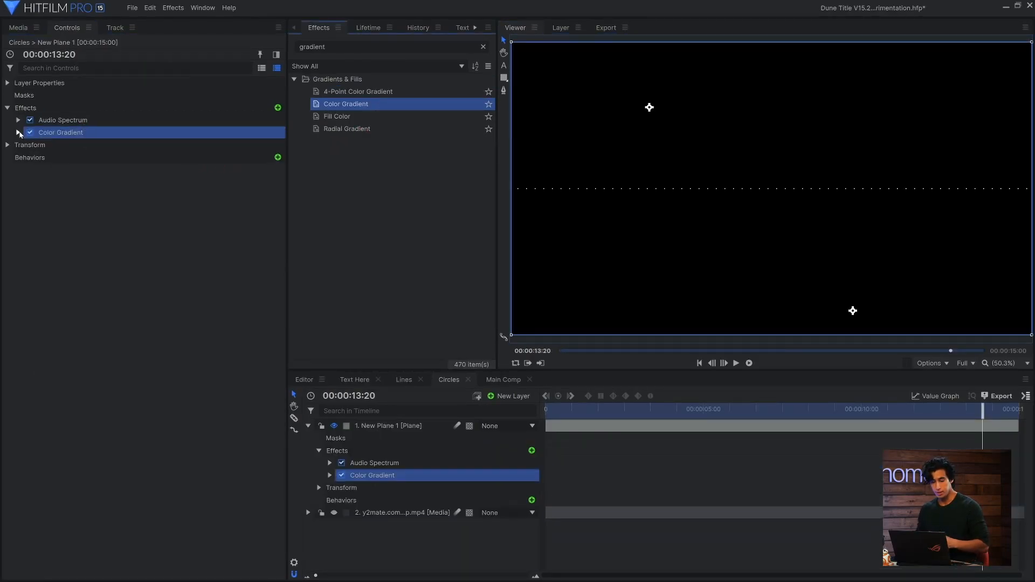
click(18, 132)
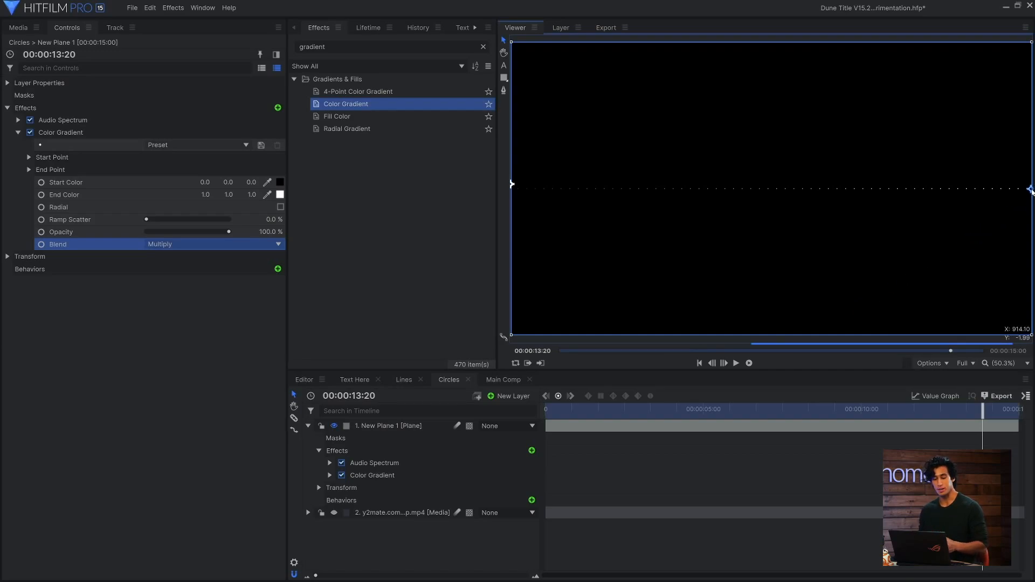
text(p)
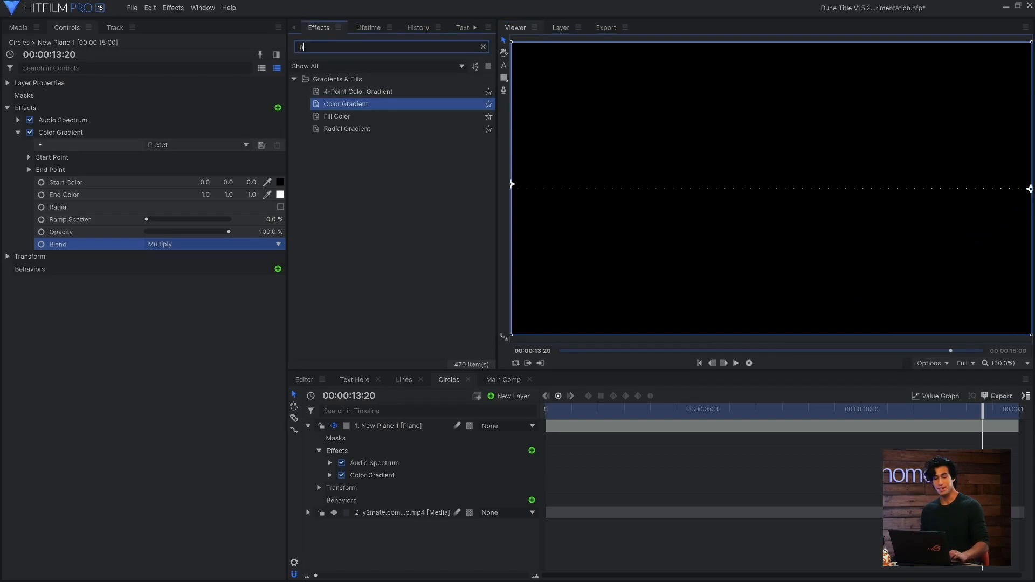
Raise Polar Warp End Radius to 1024 to fill the frame and keyframe its rotation at the start.
text(olar)
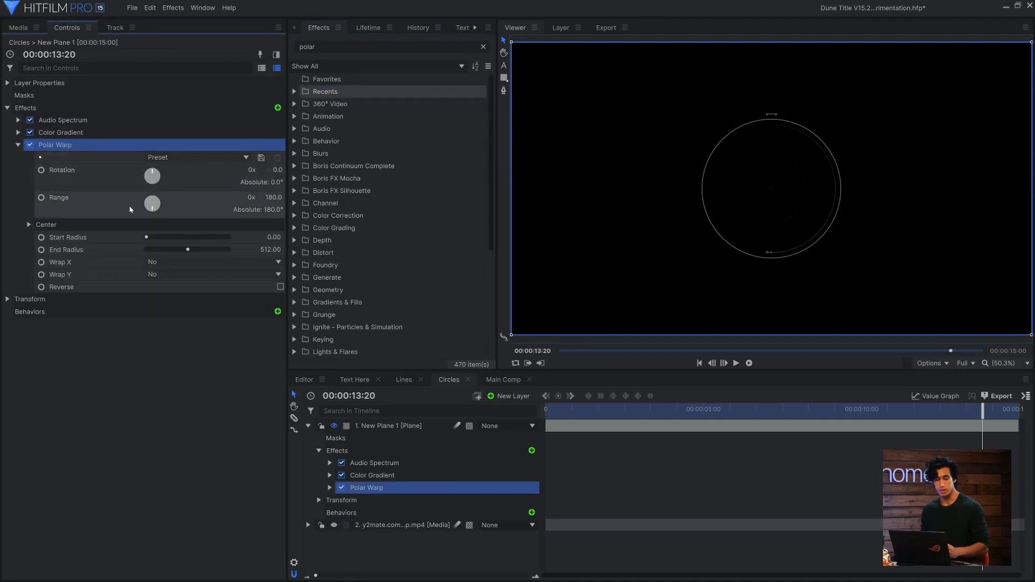
drag(188, 249, 228, 249)
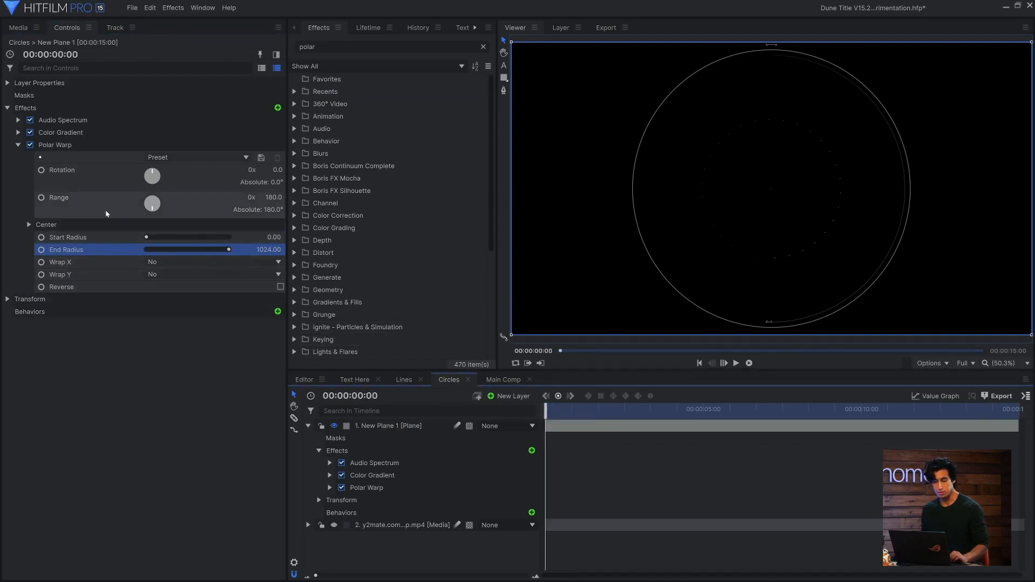
click(58, 197)
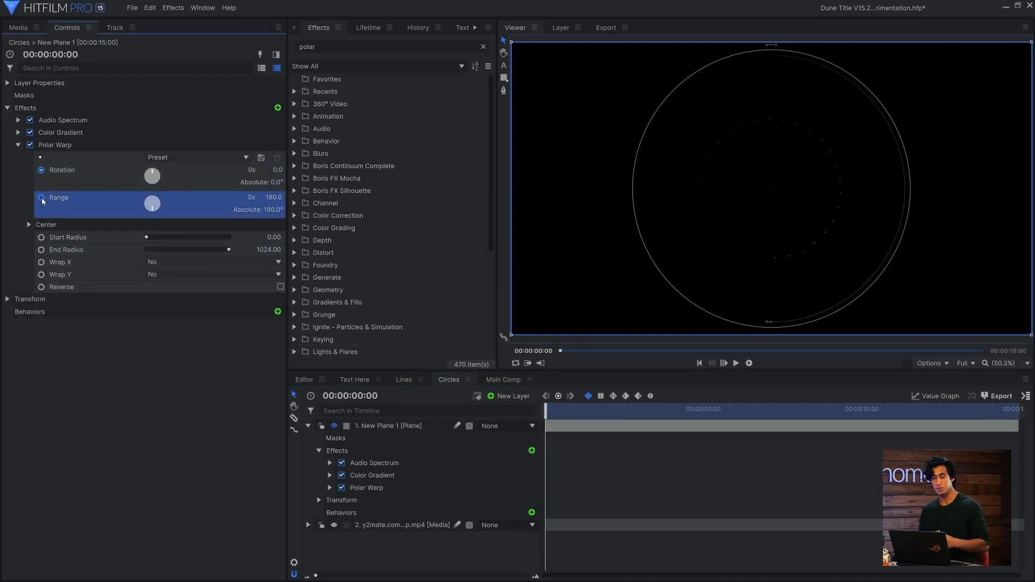
drag(152, 204, 152, 204)
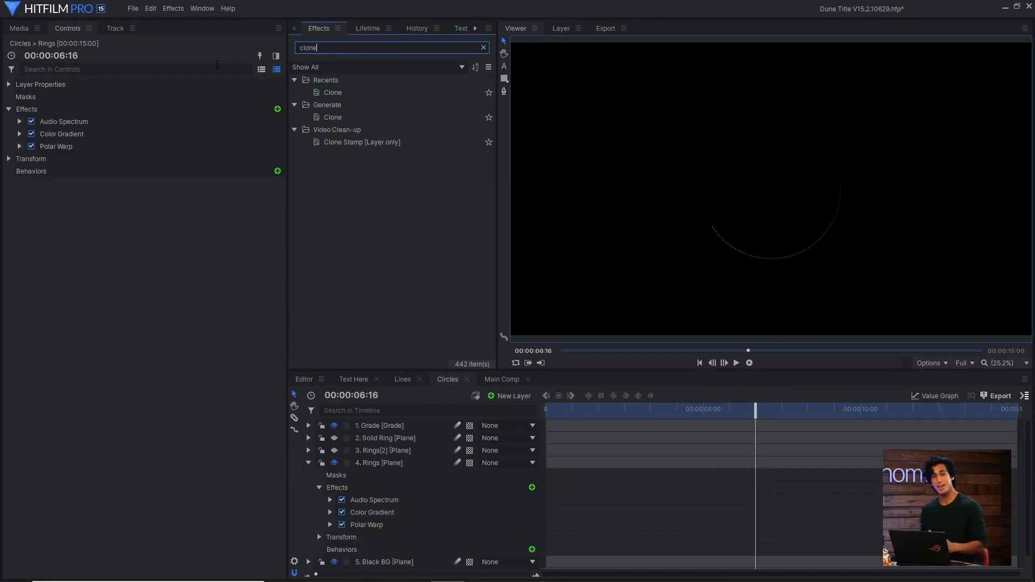
Add a Clone effect to the Rings layer with Scale Offset 90% and Rotation Offset 71°.
double_click(332, 91)
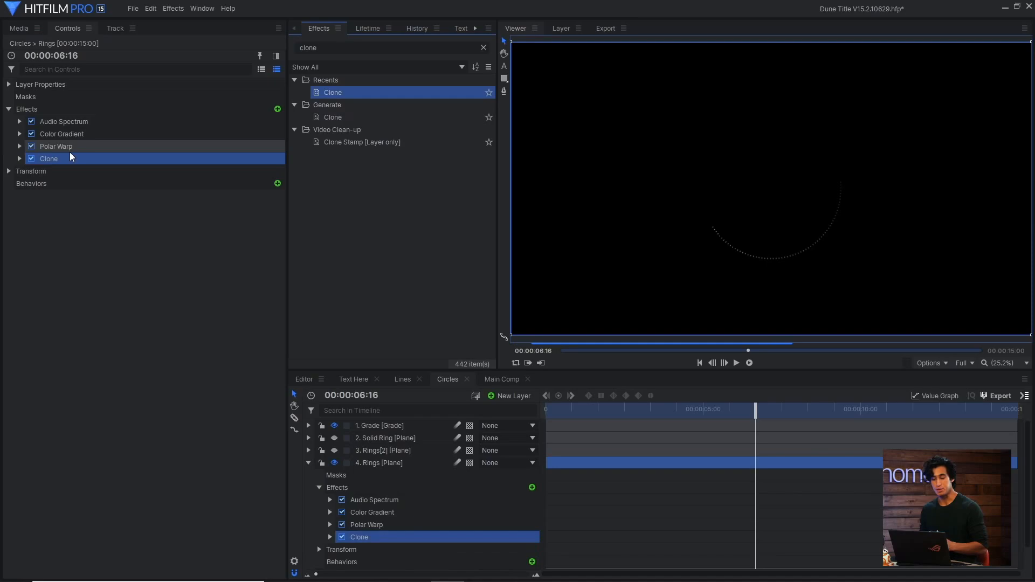
click(19, 159)
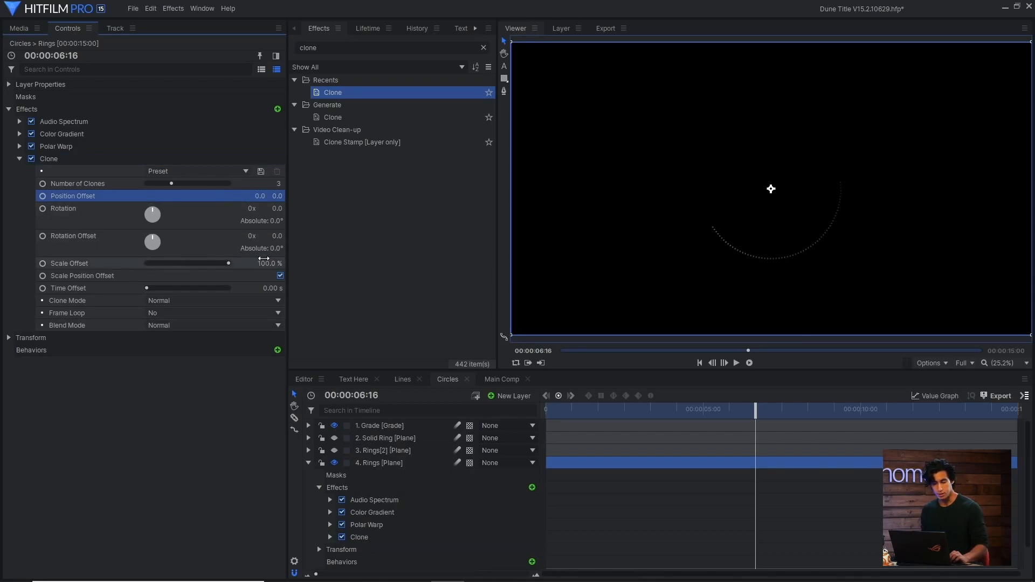
click(258, 263)
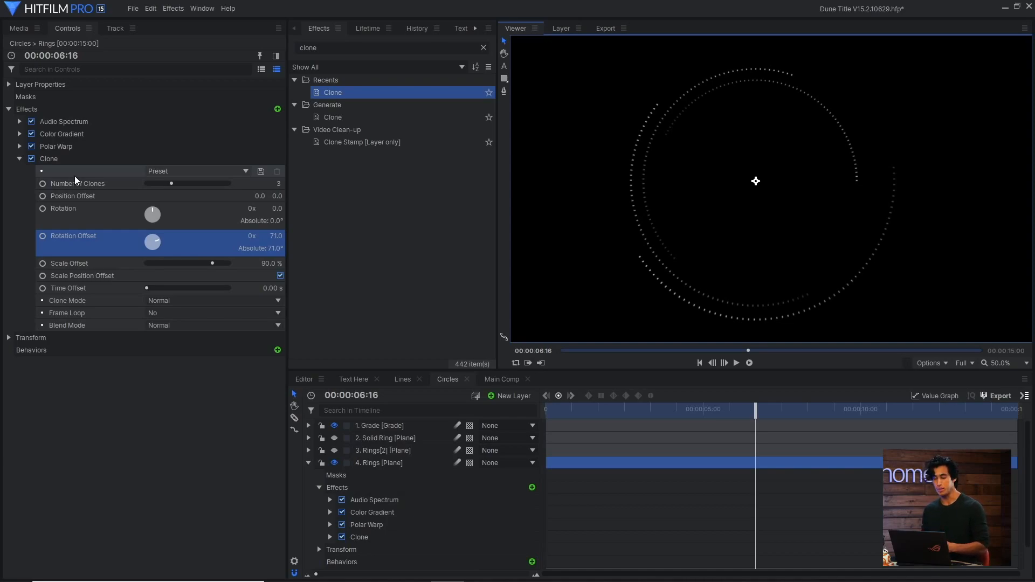
click(68, 288)
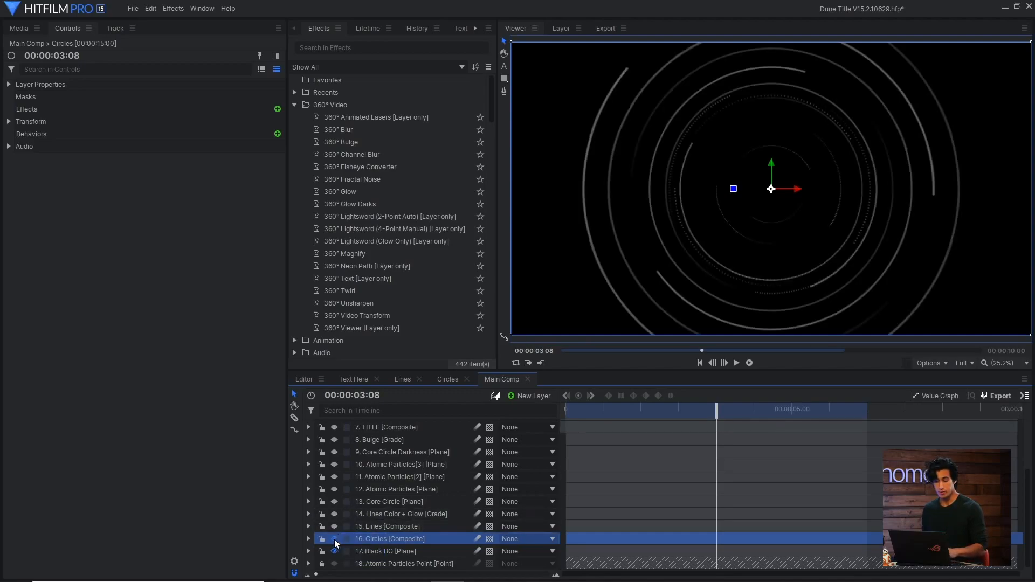
Enable Fractal Noise on the Lines Color + Glow grade, blended with Multiply.
click(335, 527)
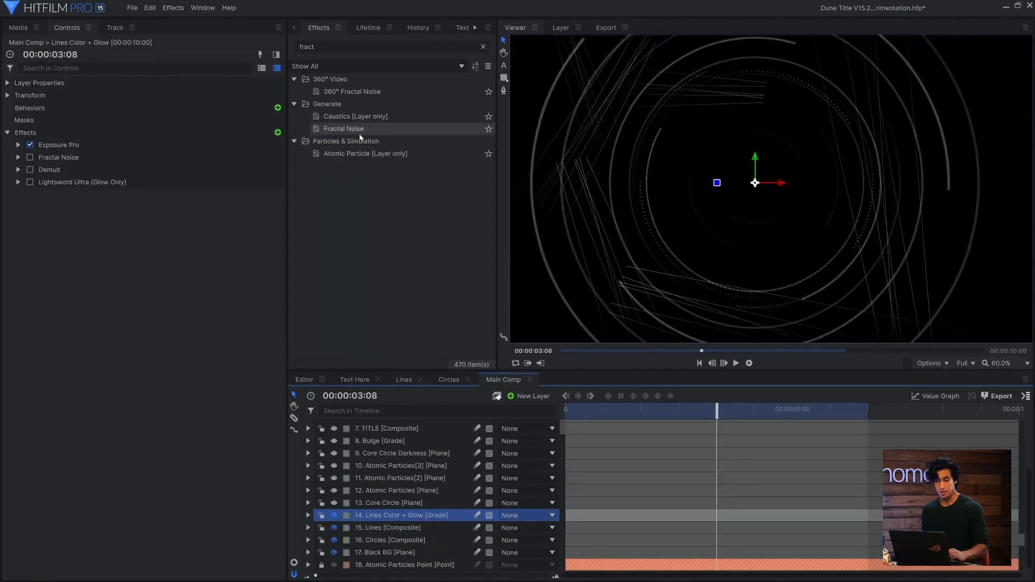
click(344, 129)
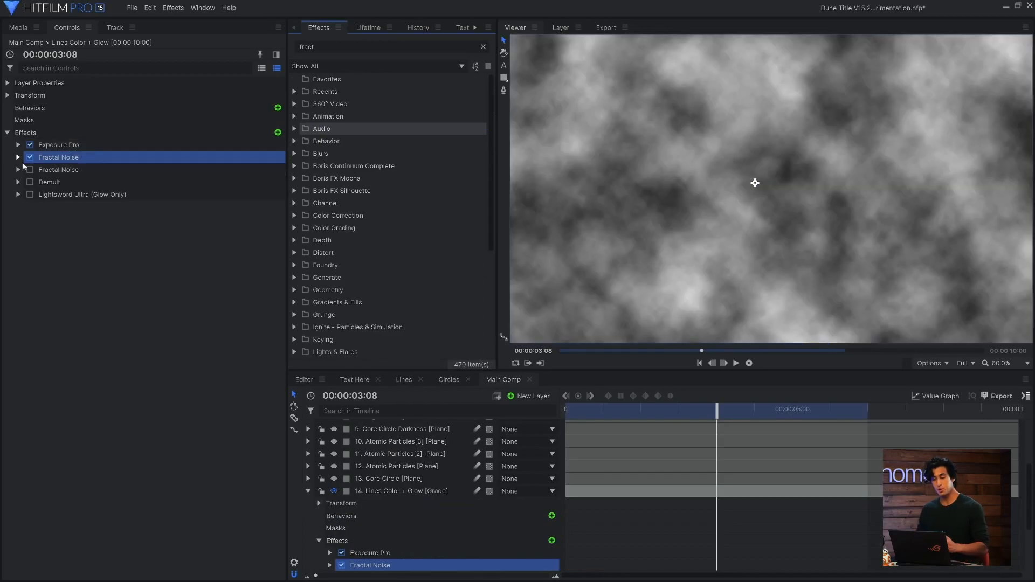
click(18, 157)
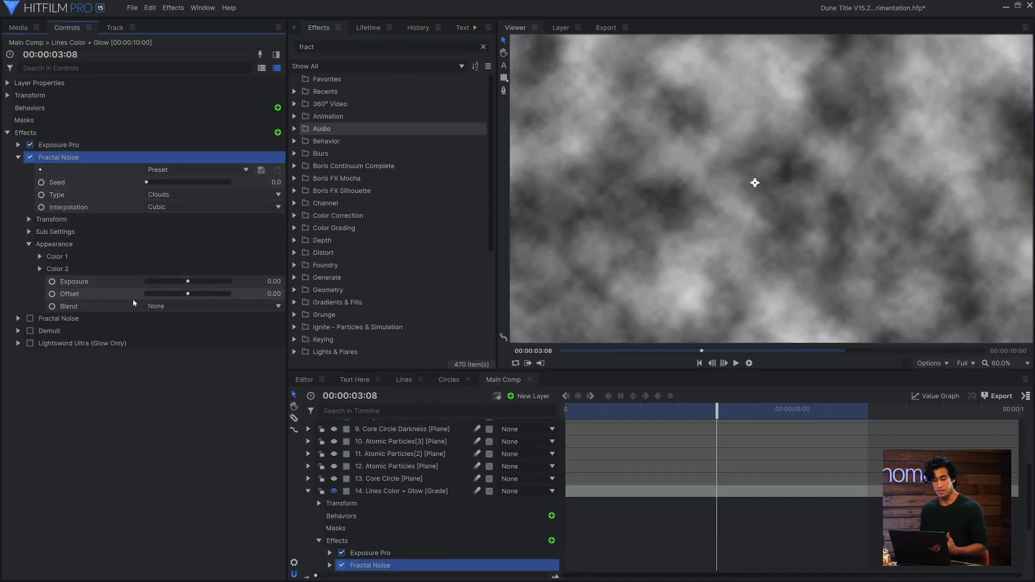
click(211, 305)
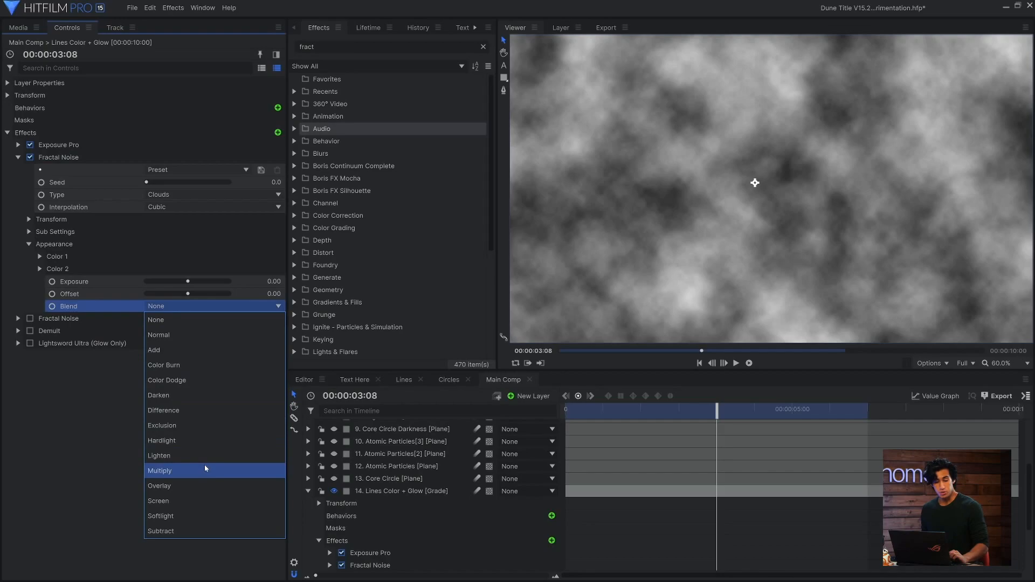
click(160, 470)
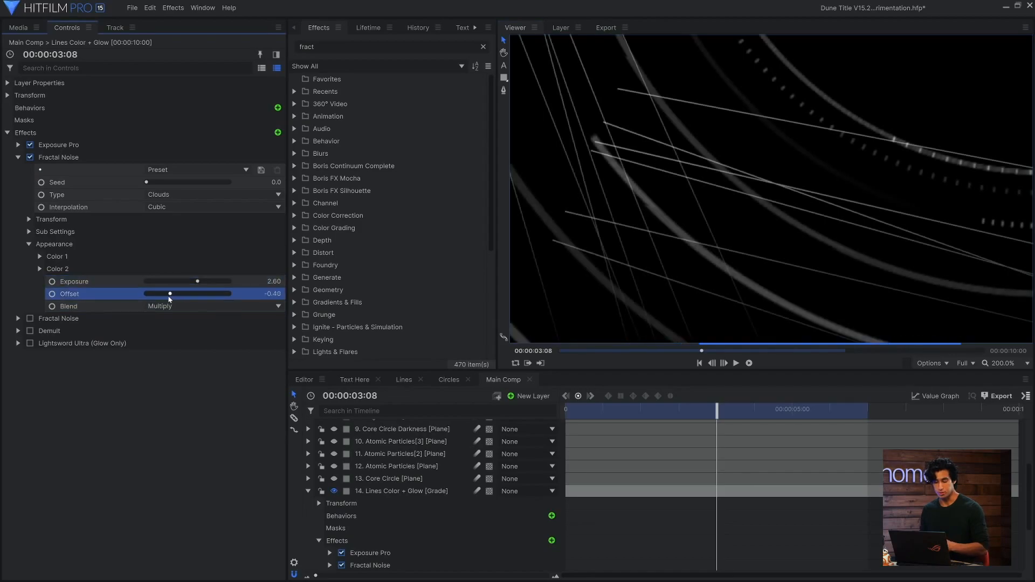
Lower the noise Offset and shrink its Transform Scale so the lines become broken and grainy.
drag(169, 293, 175, 294)
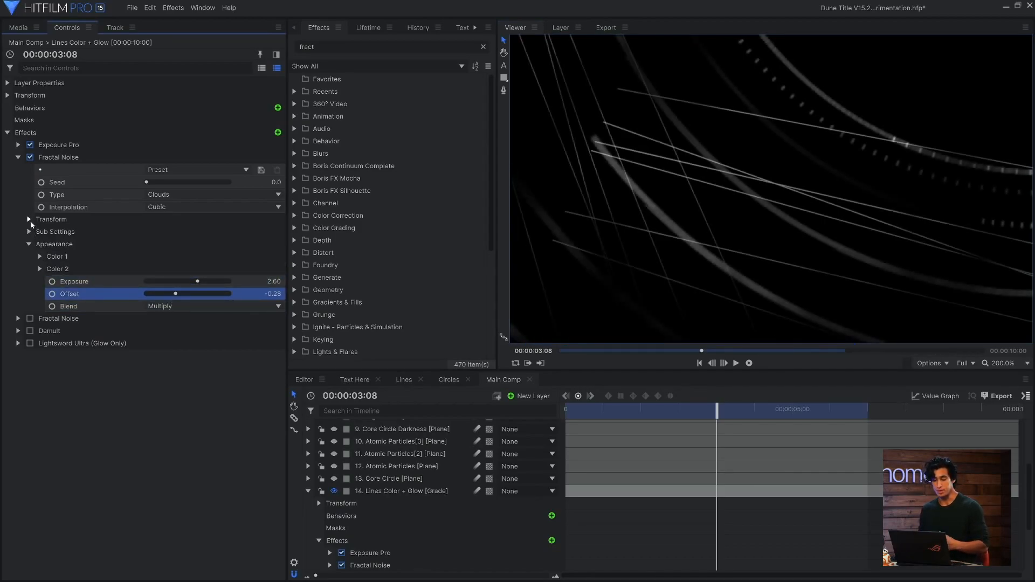
click(30, 219)
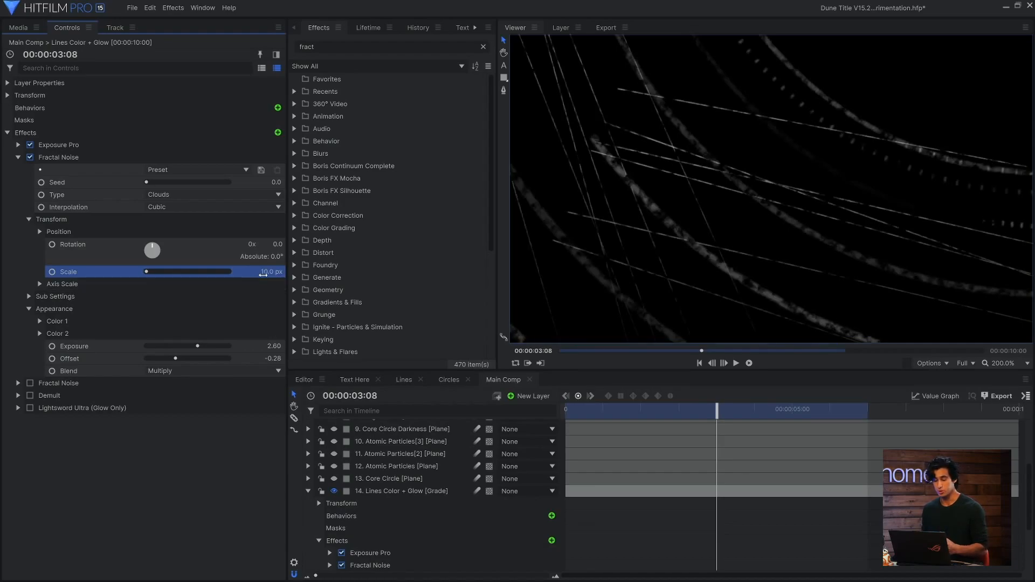
drag(187, 358, 168, 358)
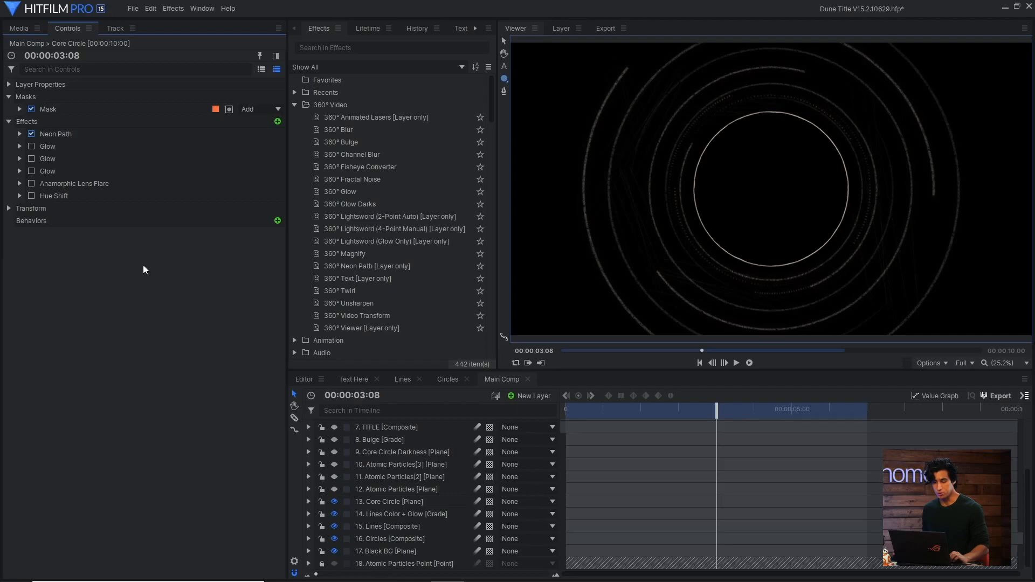
Tune the Core Circle's Neon Path core to 79.4% width and 27% feather.
click(20, 134)
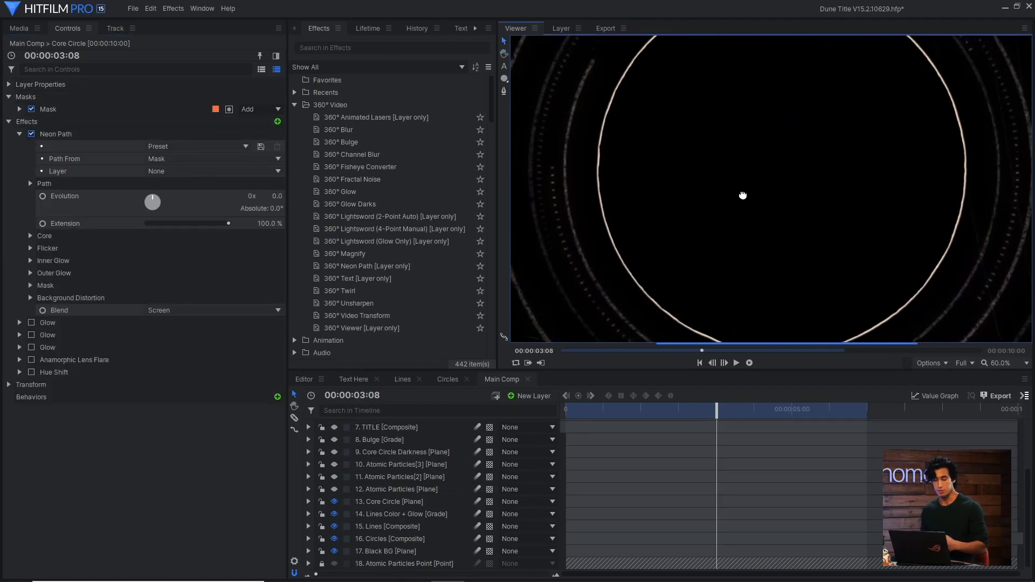
click(30, 236)
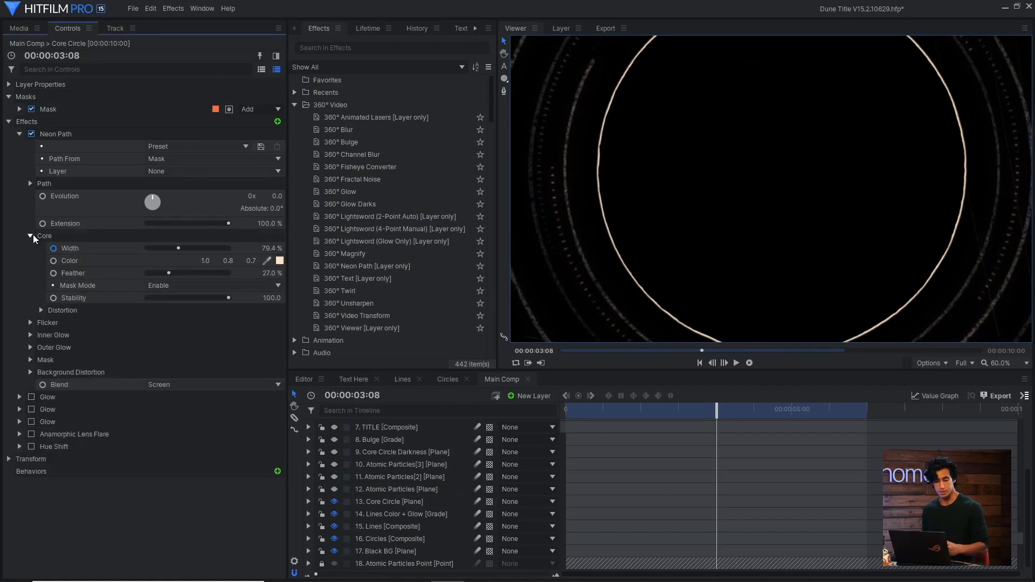
click(40, 311)
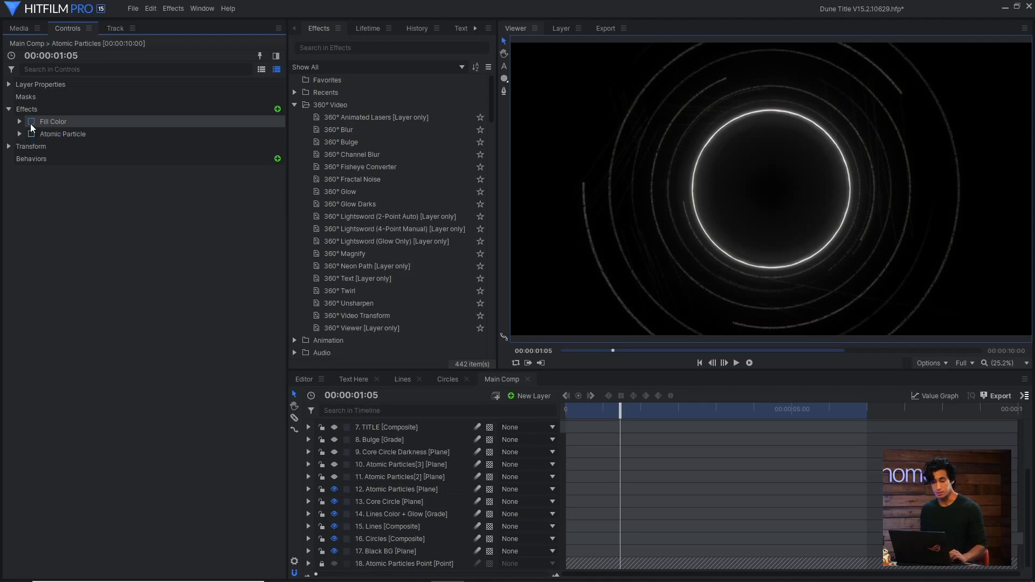
Enable Atomic Particle with Fractal Displace Strength 666.08 and Wavelength 10.9% for flowing ribbons.
click(63, 134)
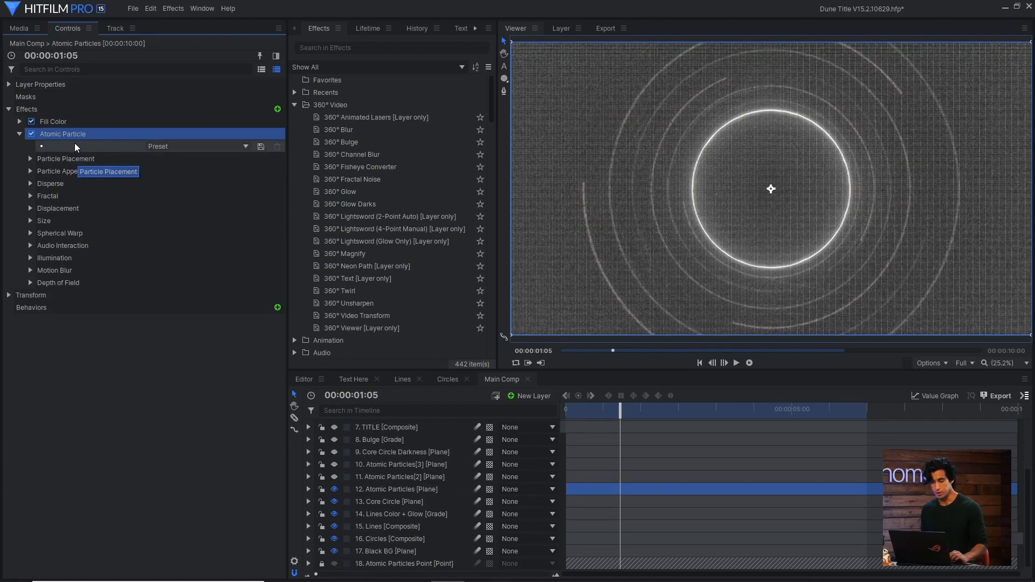
click(30, 196)
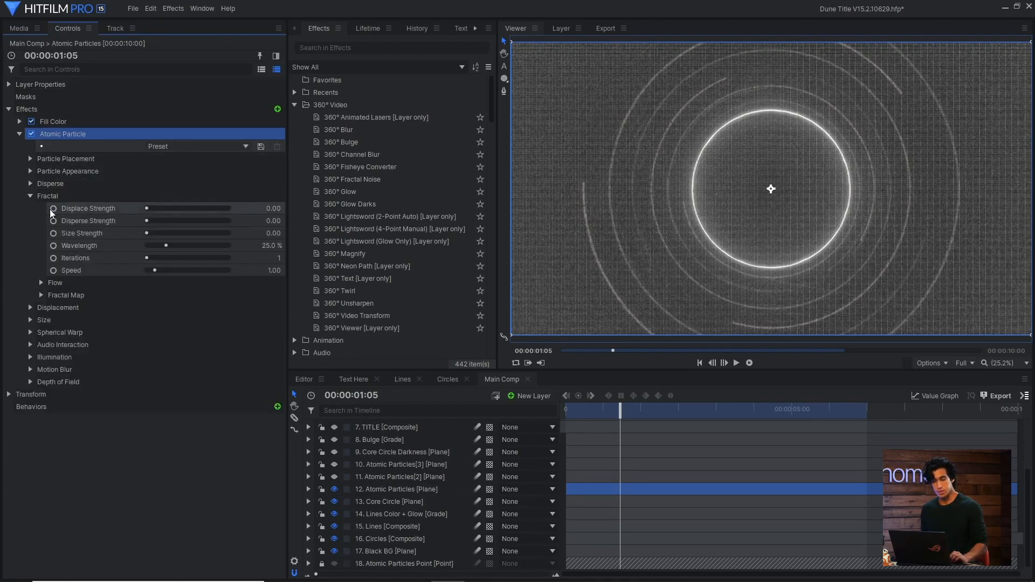
drag(153, 208, 201, 208)
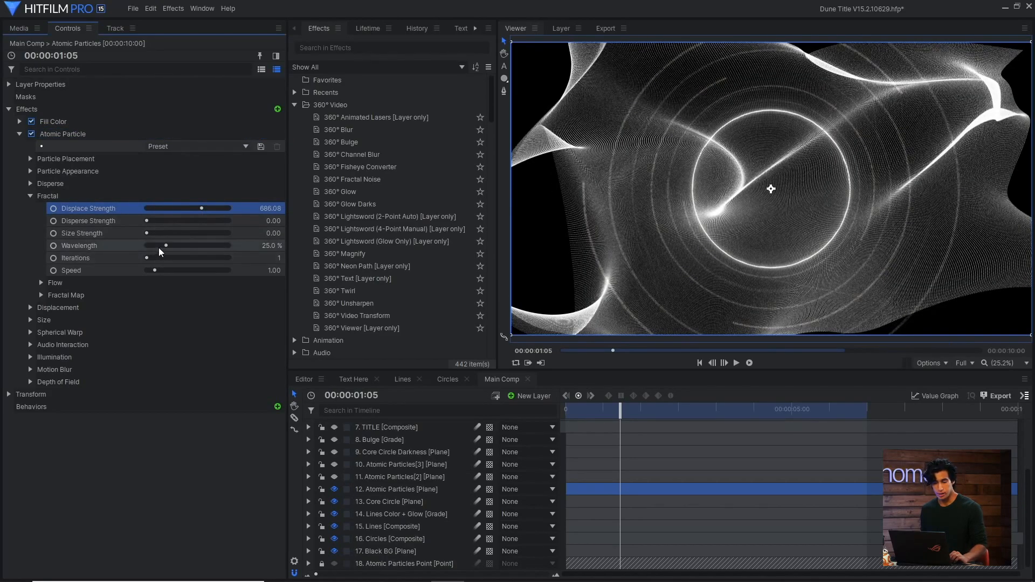
drag(185, 245, 130, 246)
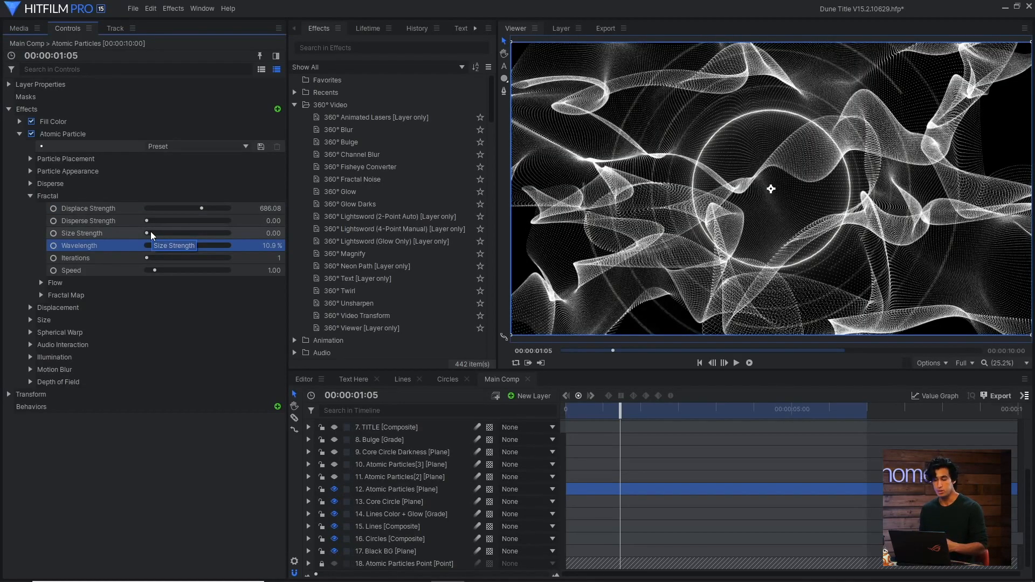
mouse_move(160, 265)
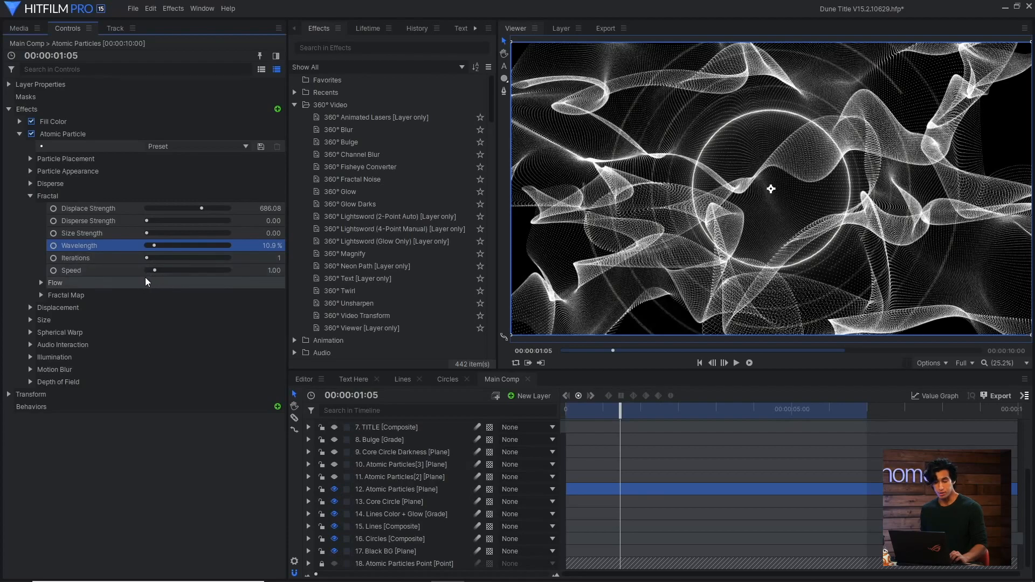
mouse_move(151, 273)
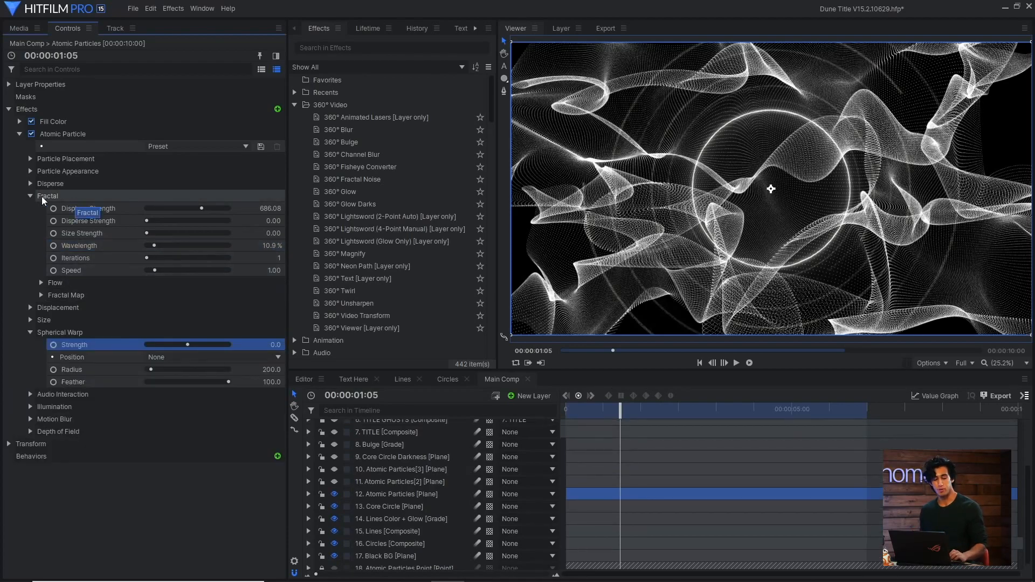
mouse_move(293, 429)
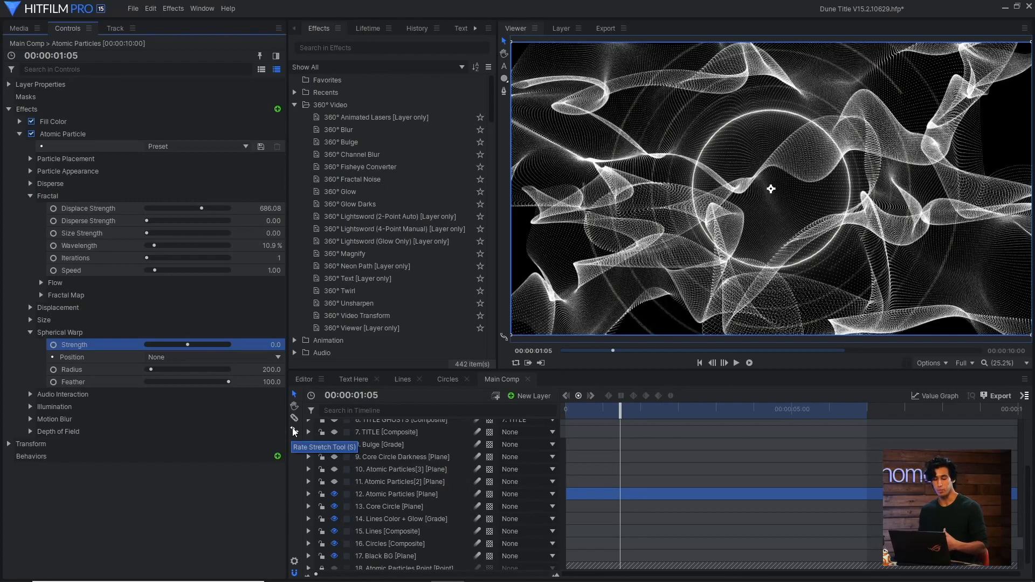
Change the Atomic Particles' Transform From source so the particles gather into a dense central cloud.
click(531, 396)
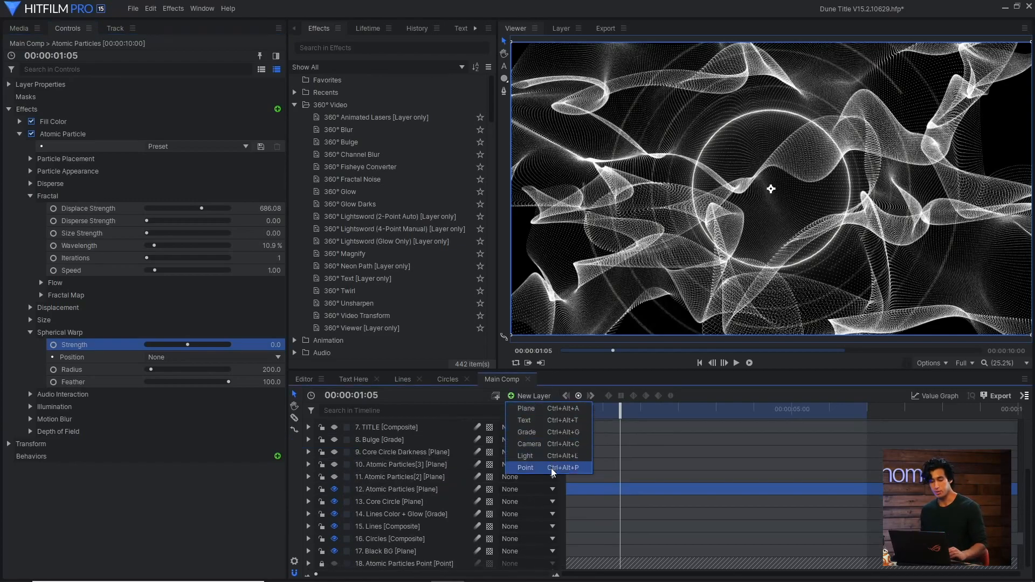
click(525, 467)
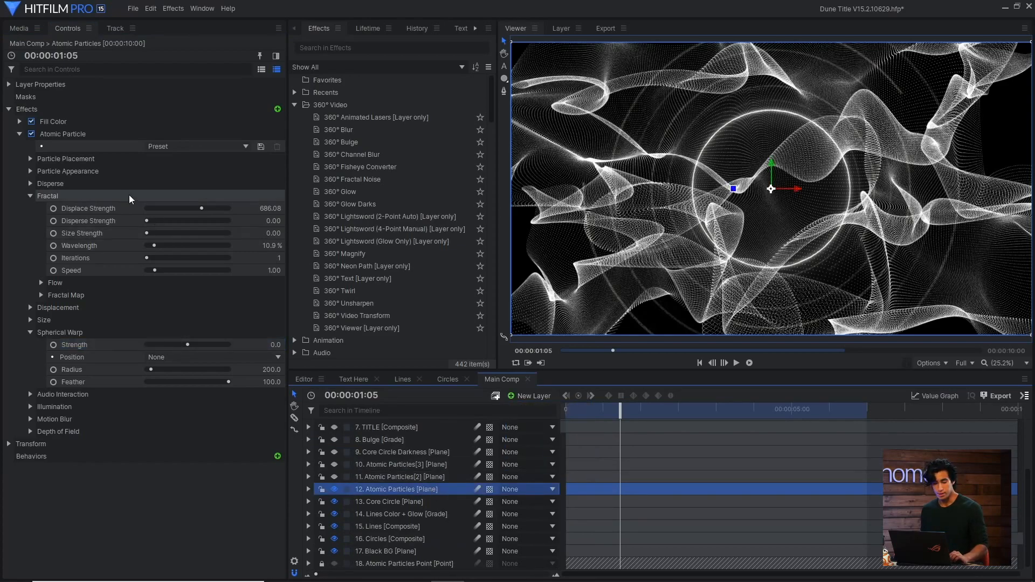
click(30, 158)
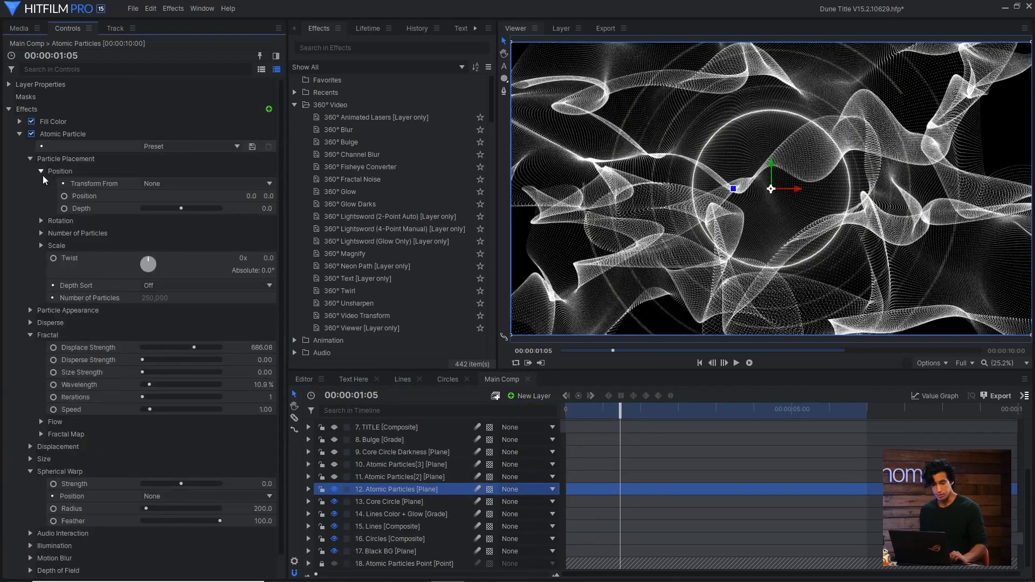
click(207, 183)
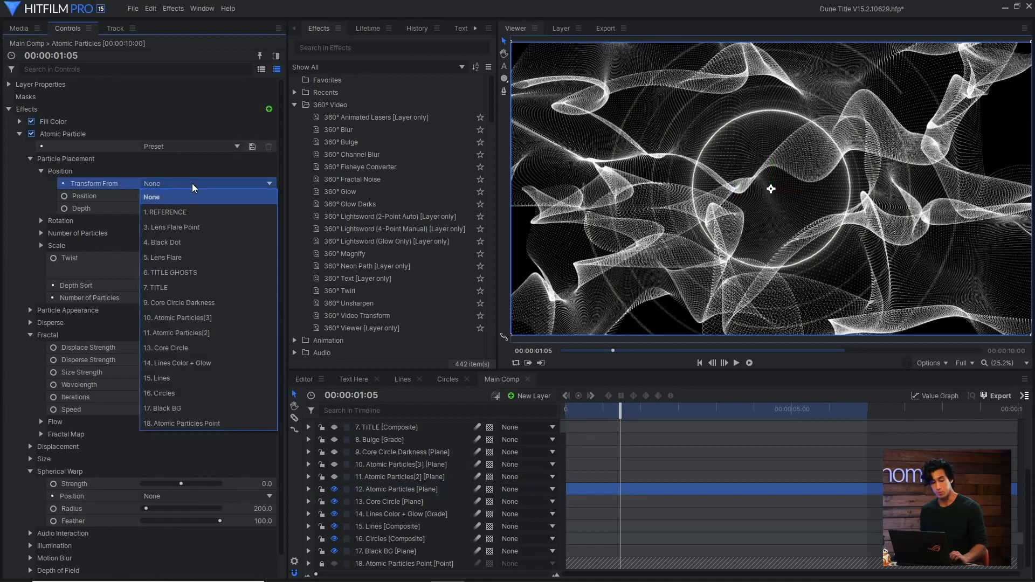
click(181, 422)
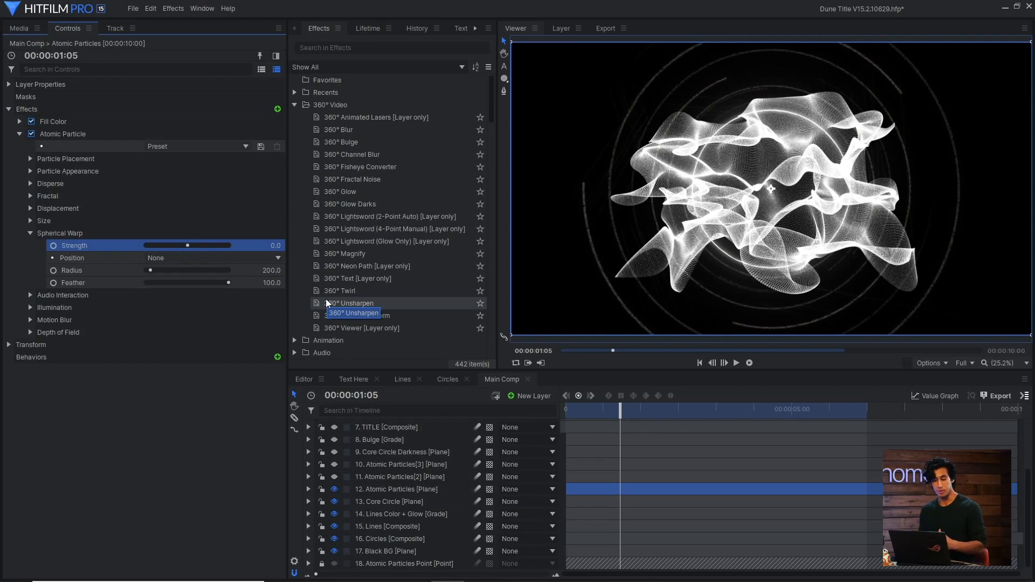
Set Spherical Warp strength to 200 with a radius of about 680.
drag(187, 244, 229, 245)
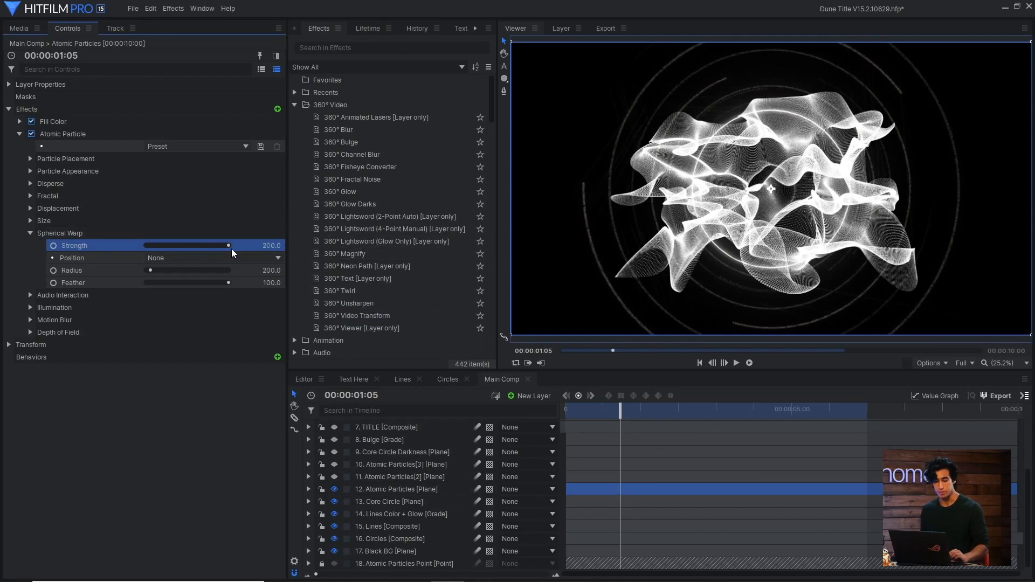
drag(151, 270, 158, 270)
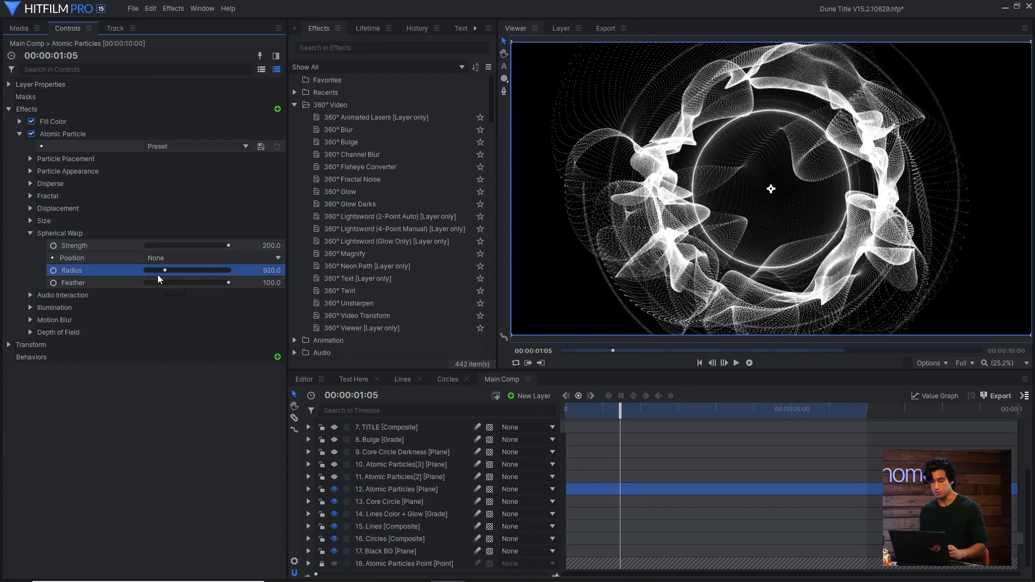
drag(166, 269, 146, 270)
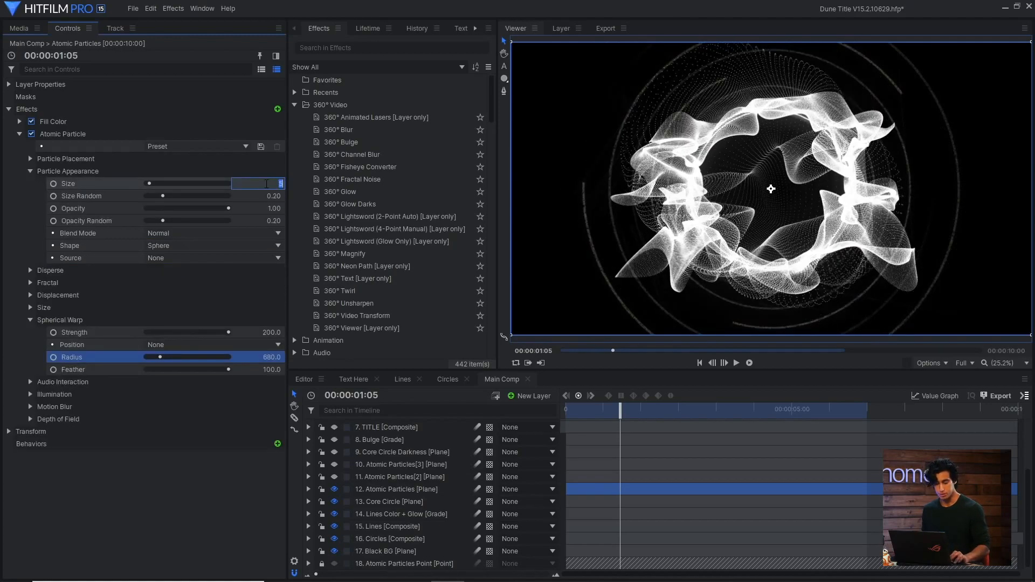
Set particle size 1.00 with size random 0.60 and switch on the Atomic Particles[2] layer.
text(1.00)
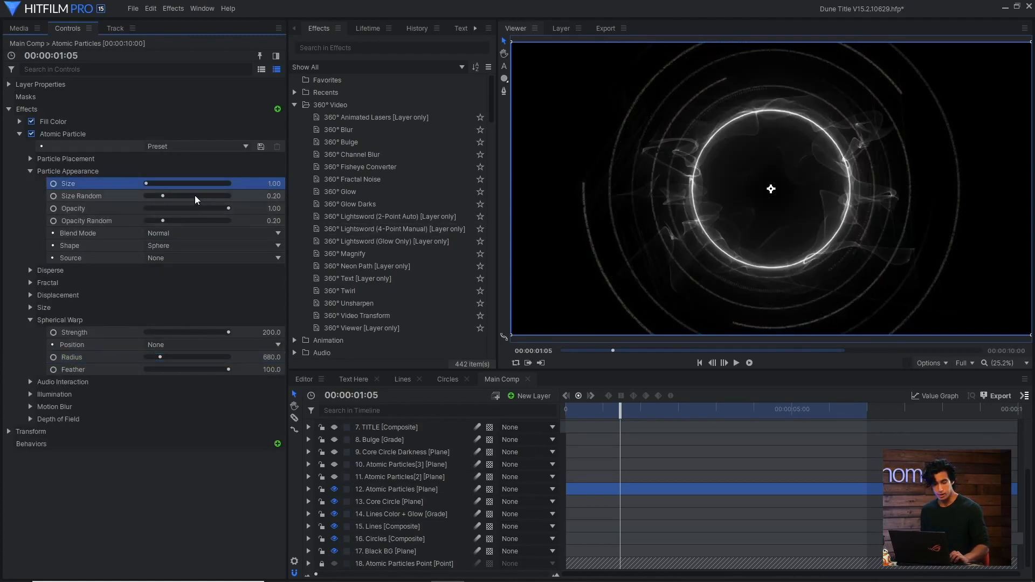
drag(162, 196, 202, 195)
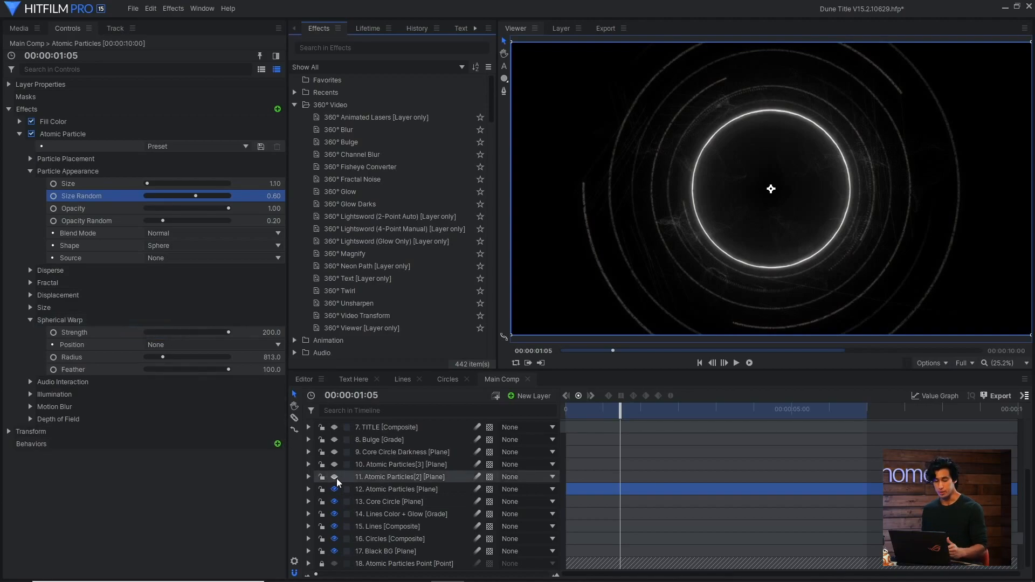
click(333, 477)
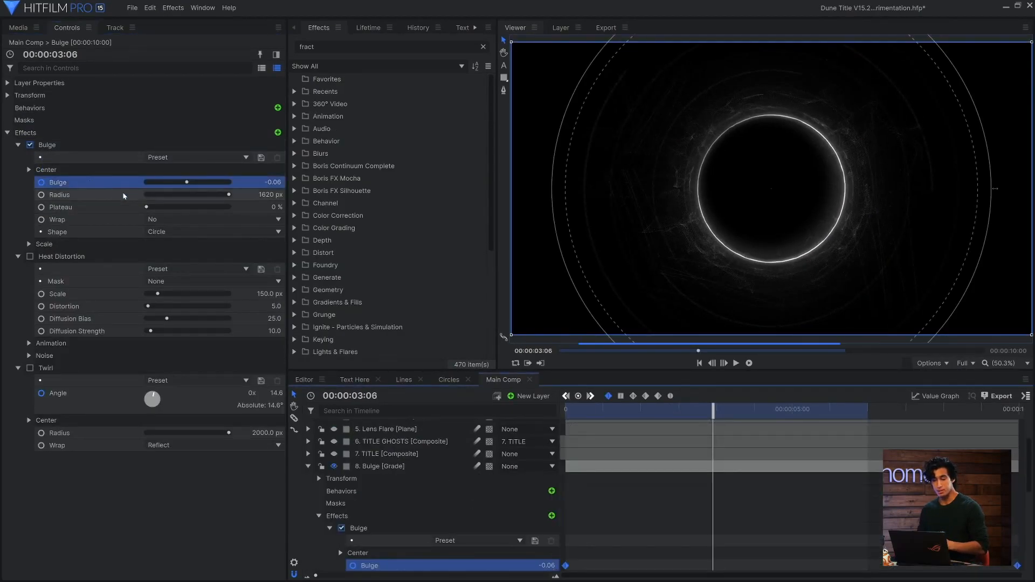
Drag the Bulge amount to about -1.40, shrinking the core circle to a small ring.
drag(187, 181, 162, 181)
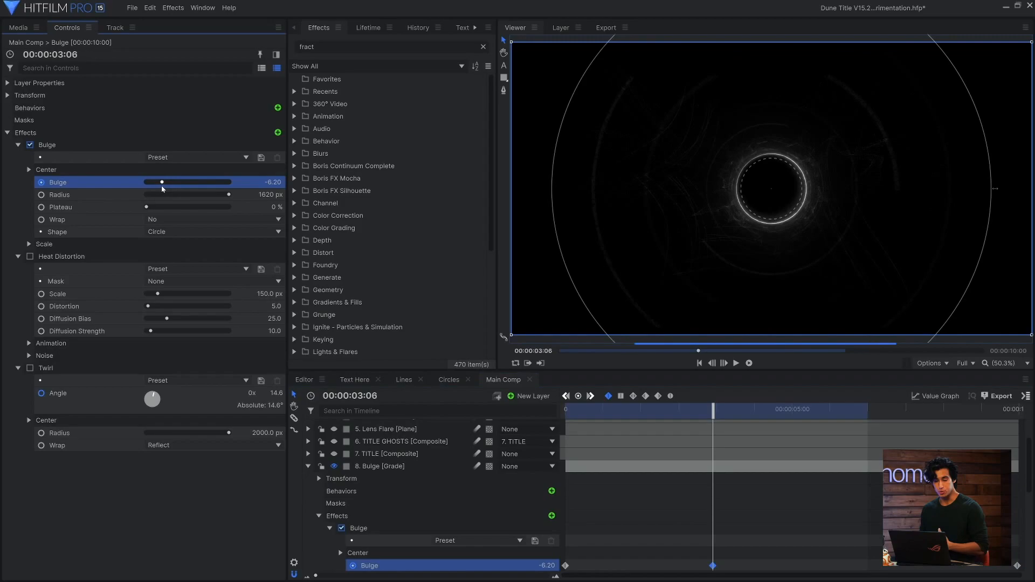
drag(161, 181, 181, 181)
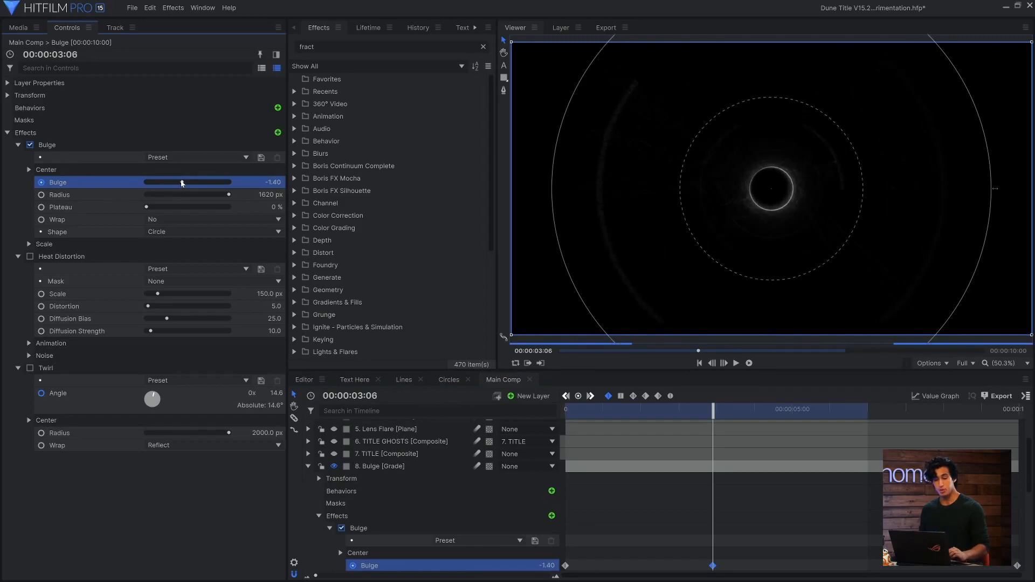
drag(149, 181, 187, 181)
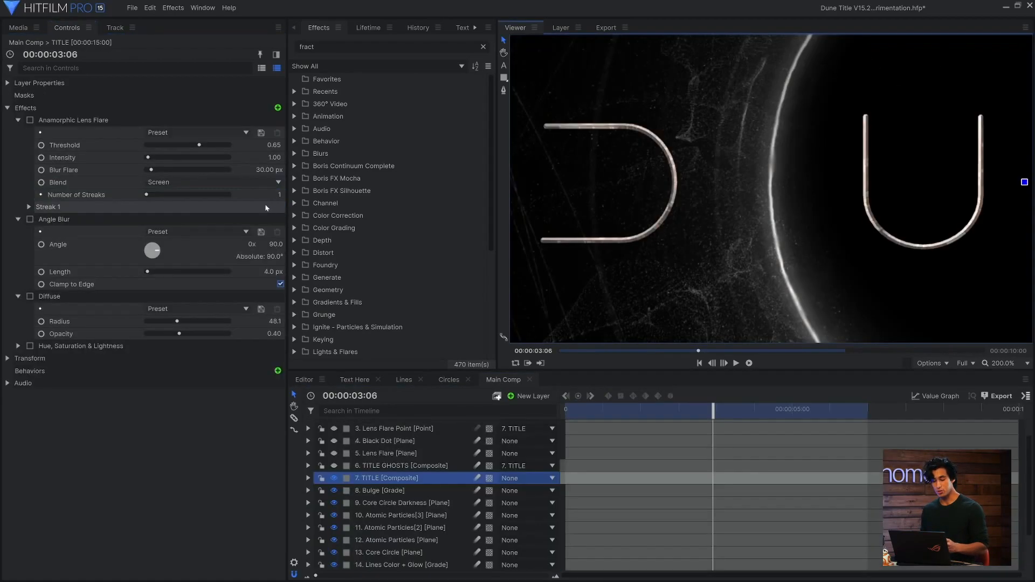
Switch on the TITLE composite's Anamorphic Lens Flare, Angle Blur and Diffuse effects.
click(30, 119)
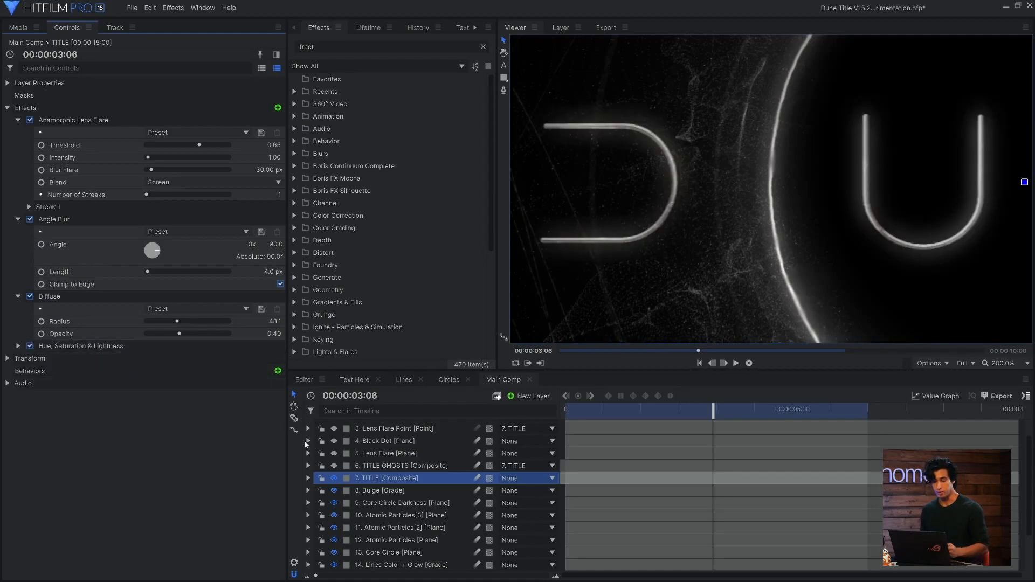
Lower the TITLE GHOSTS particle displace strength to about 133.
click(401, 466)
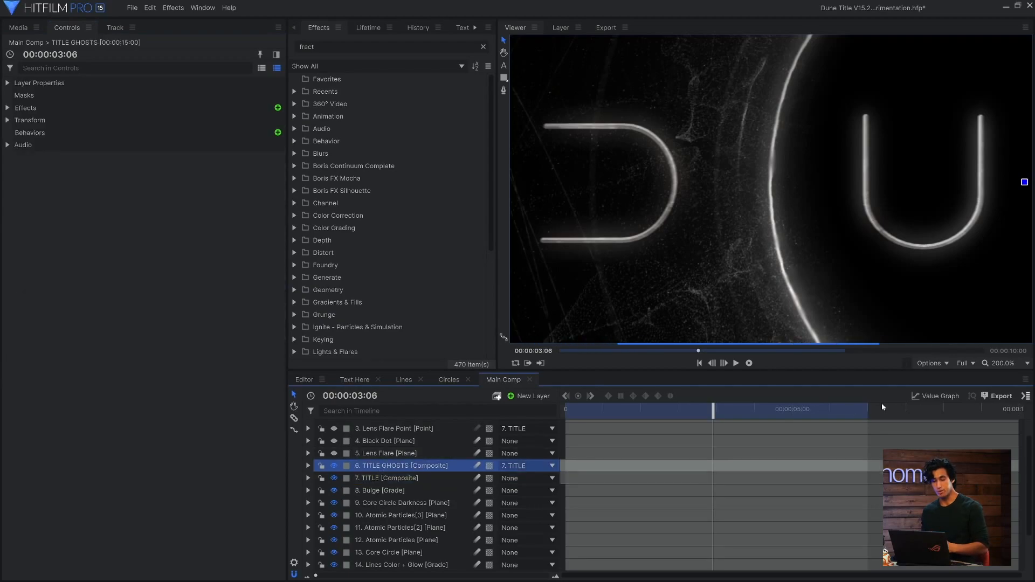
drag(159, 194, 190, 194)
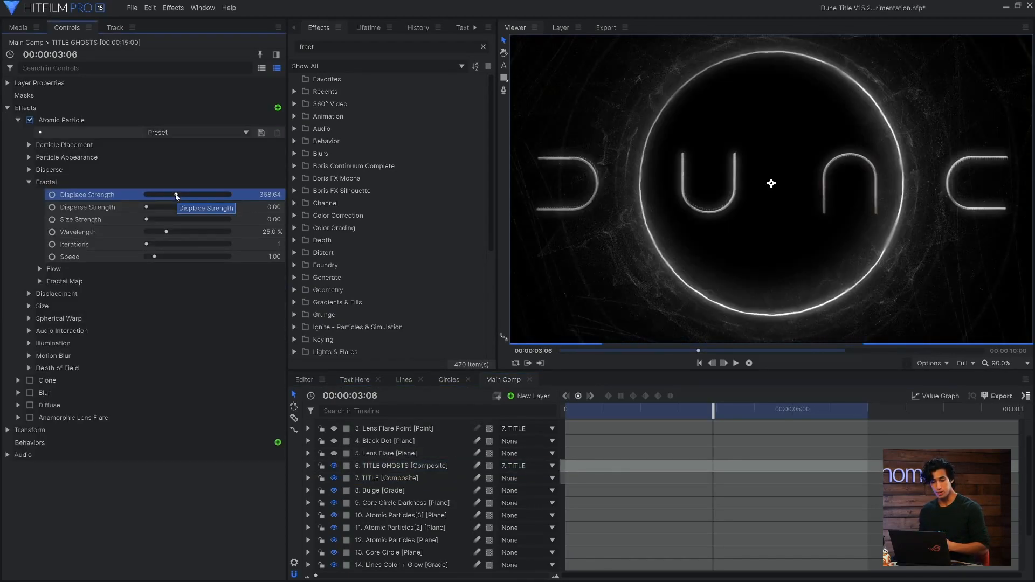
drag(188, 194, 164, 194)
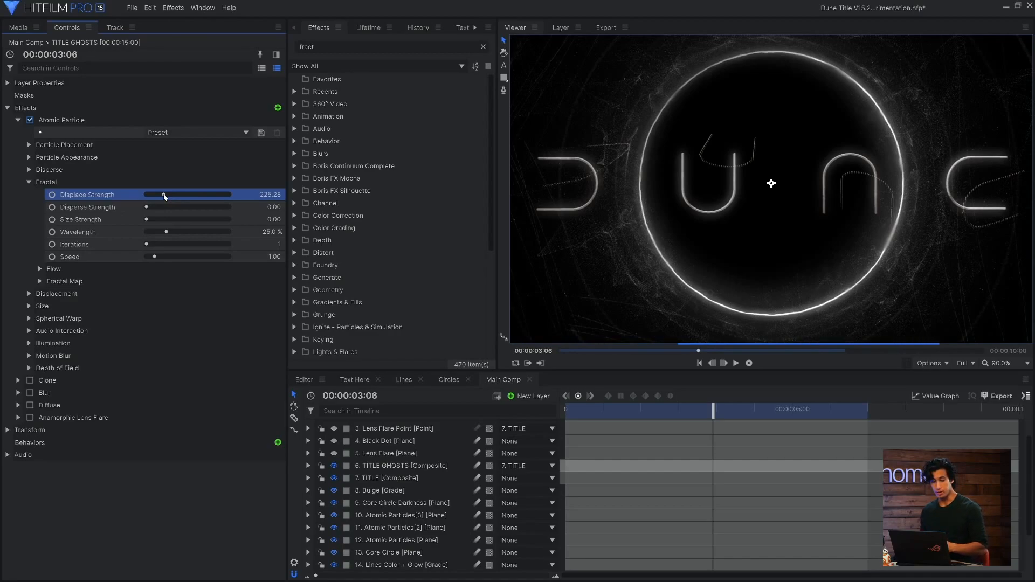
drag(164, 194, 156, 194)
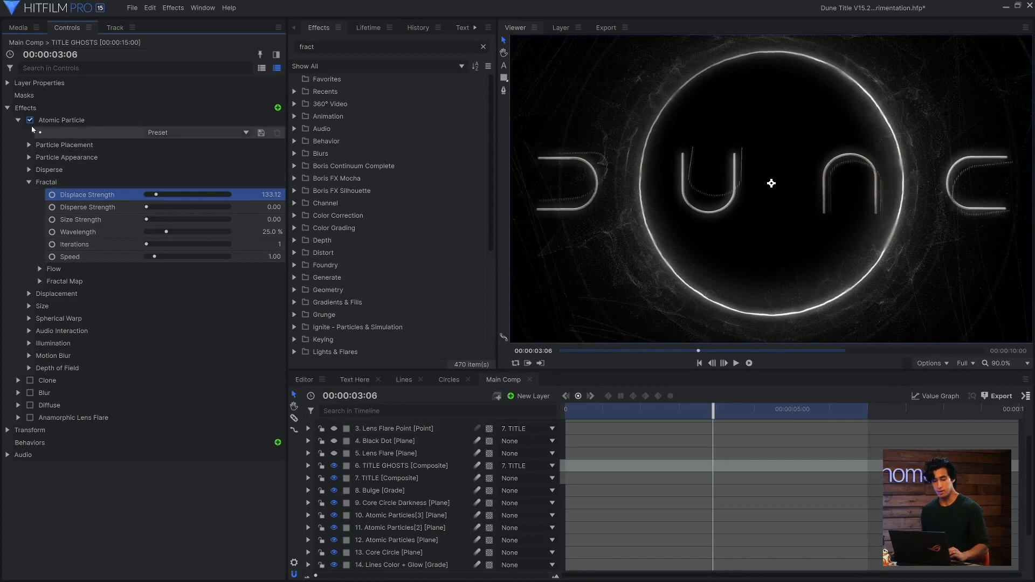
Enable the ghosts' three-copy Clone echoes and Blur, then select the Final Grade layer.
click(19, 119)
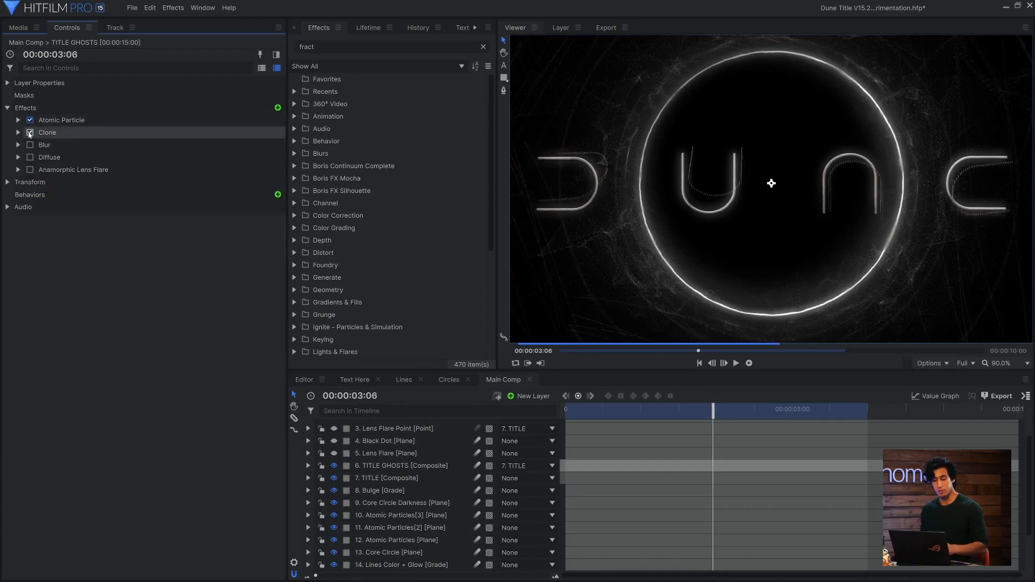
click(18, 131)
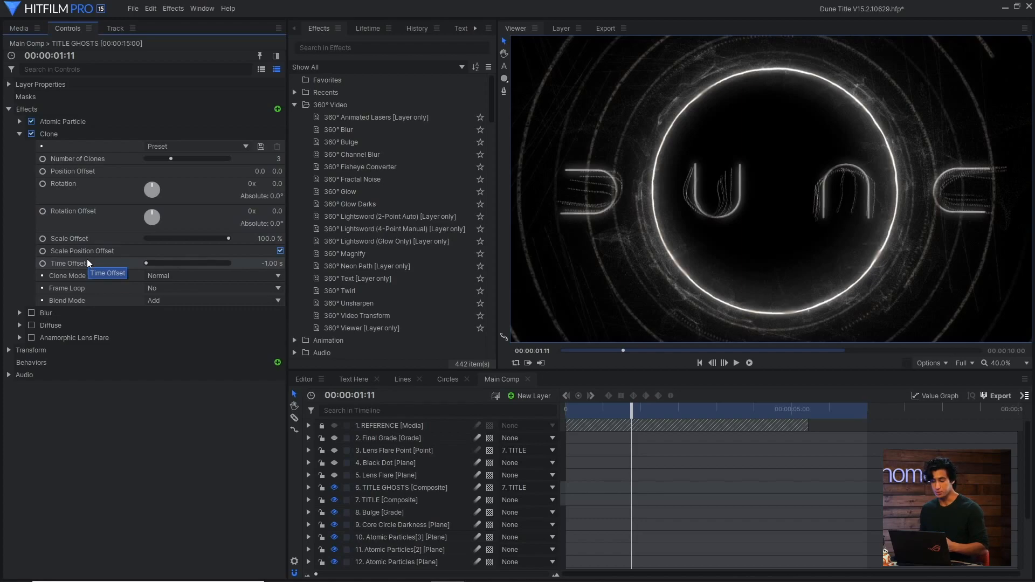
click(19, 134)
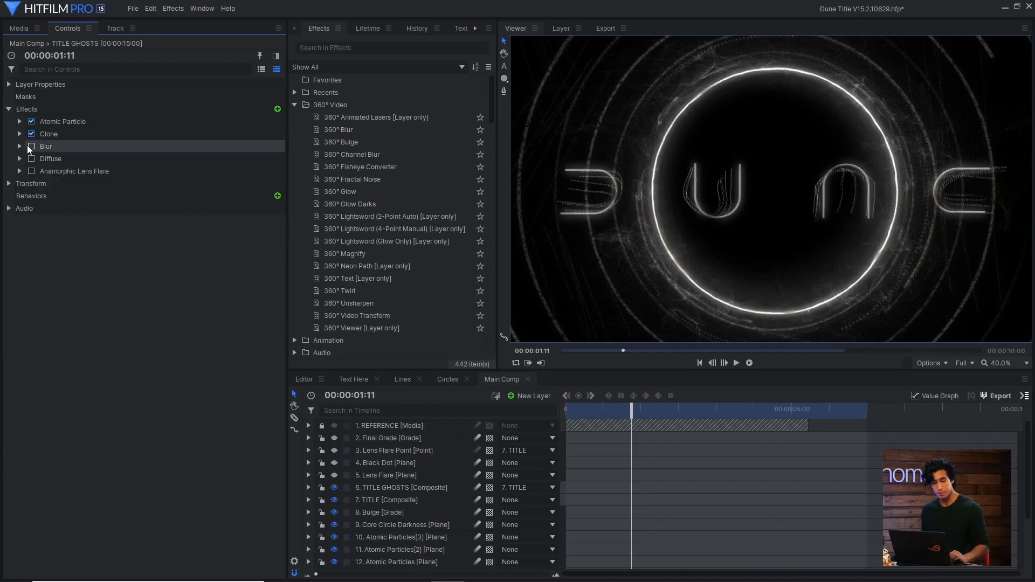
click(30, 146)
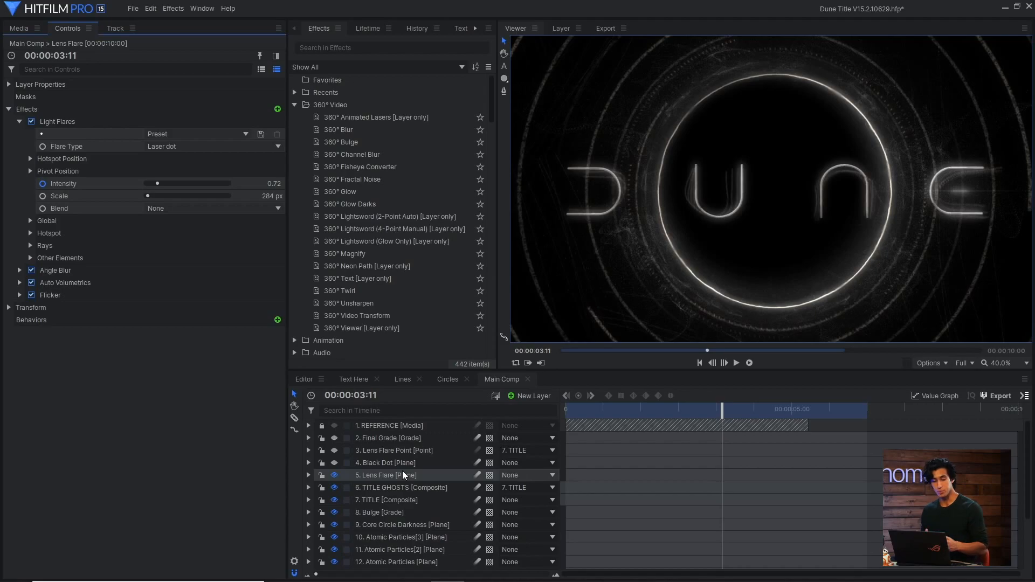
click(386, 463)
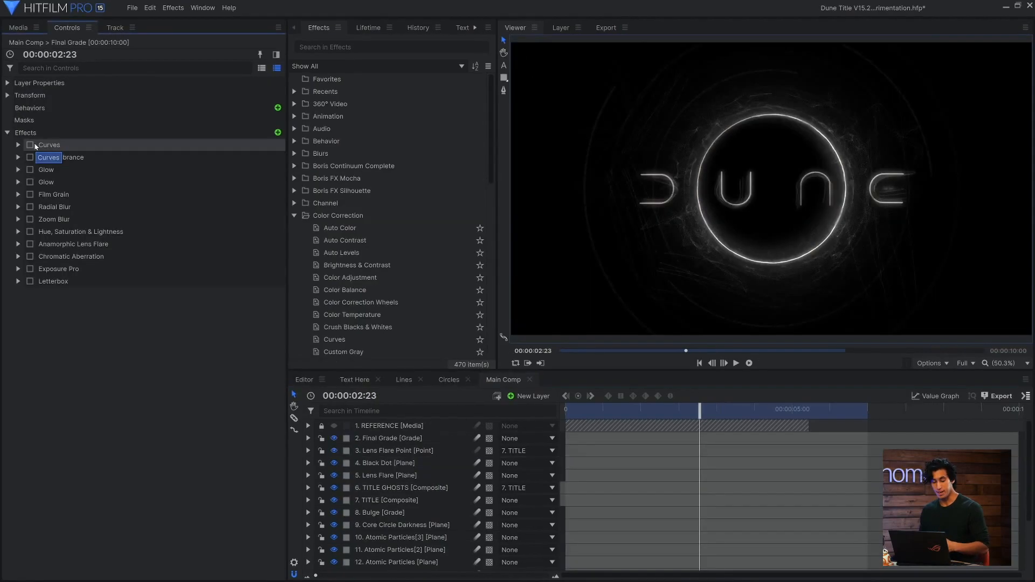
Switch on Curves, Color Vibrance, the glows and the remaining Final Grade effects through Letterbox.
click(31, 144)
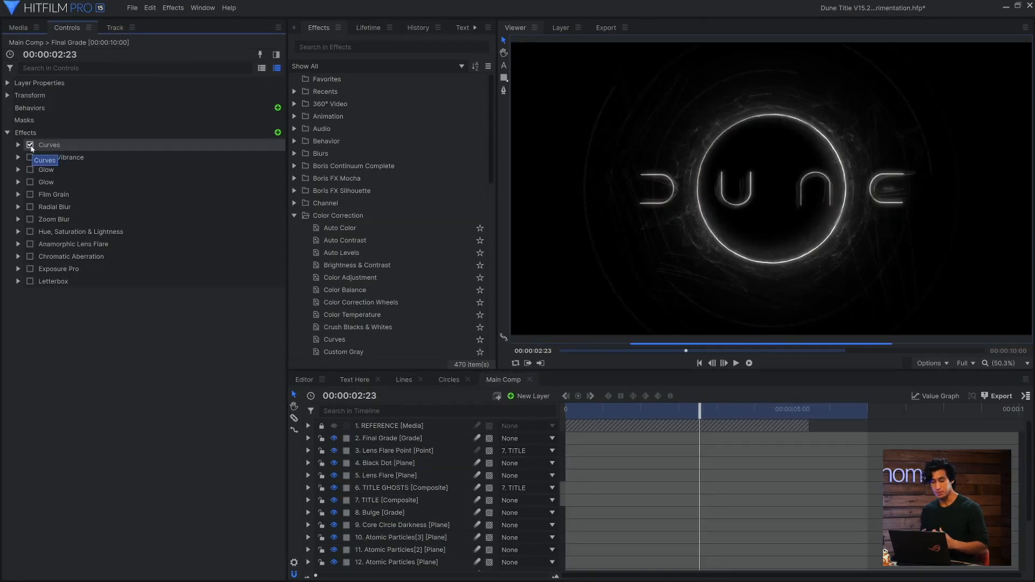
click(30, 160)
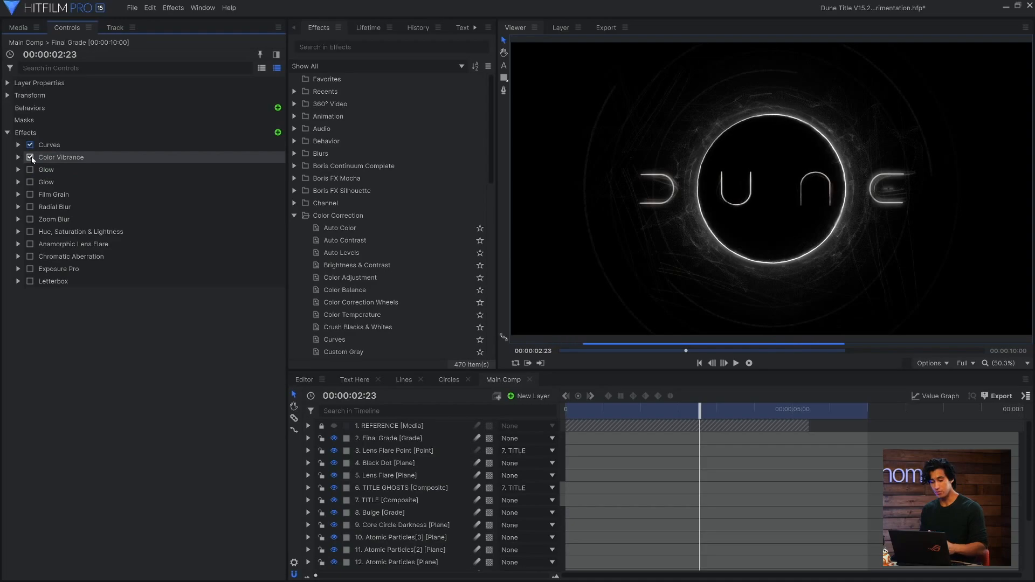
click(18, 158)
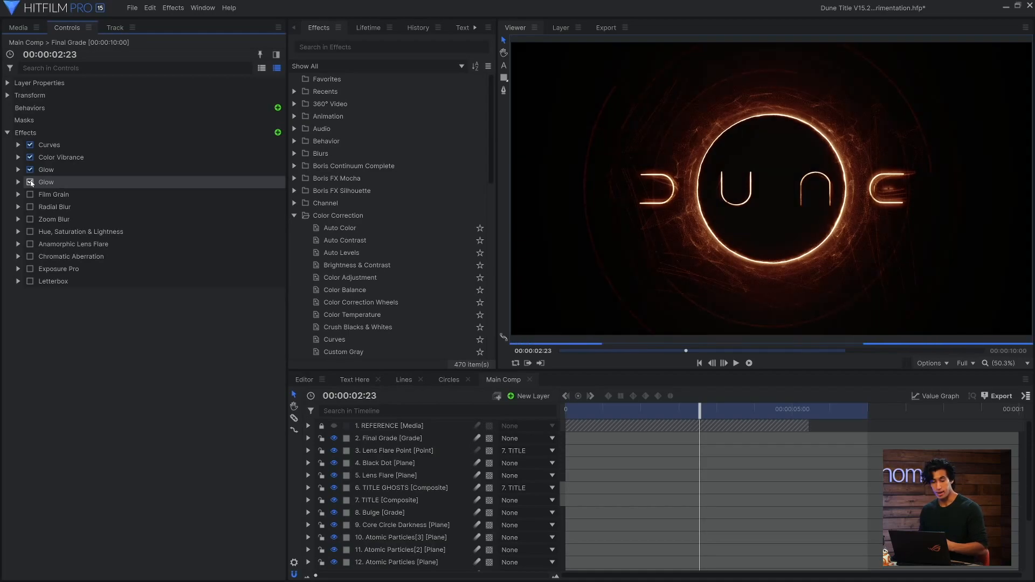
click(30, 194)
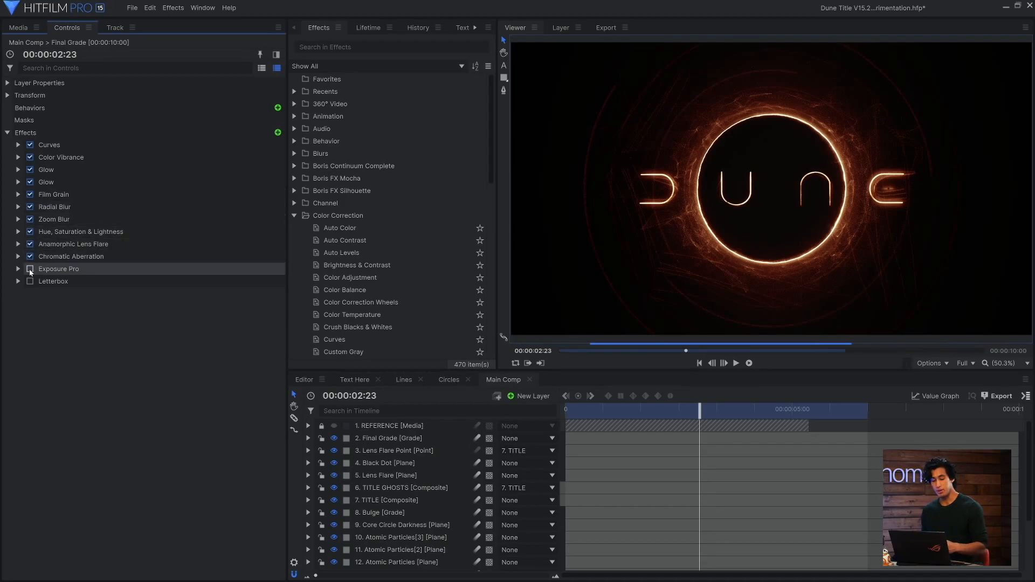
click(30, 268)
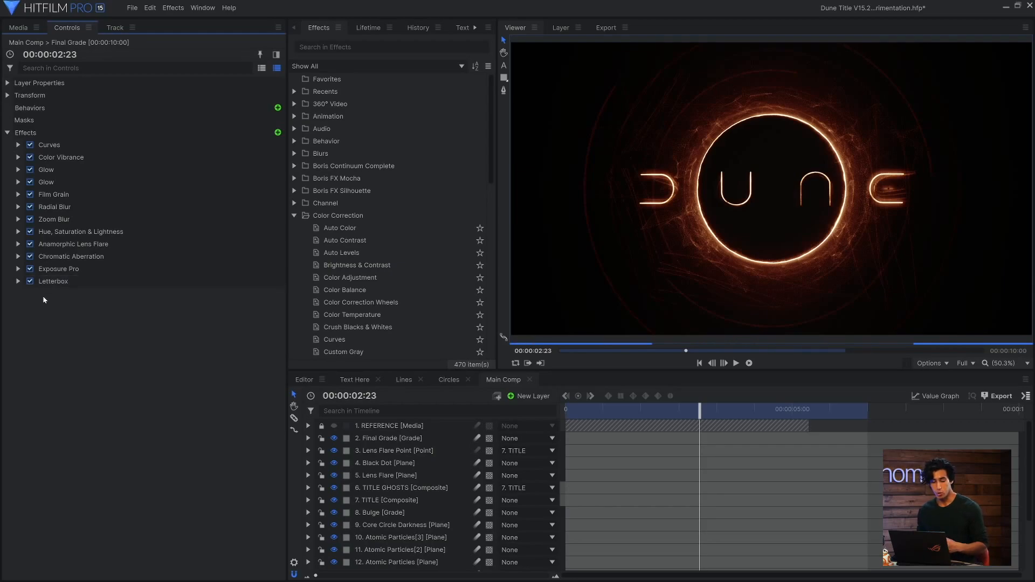